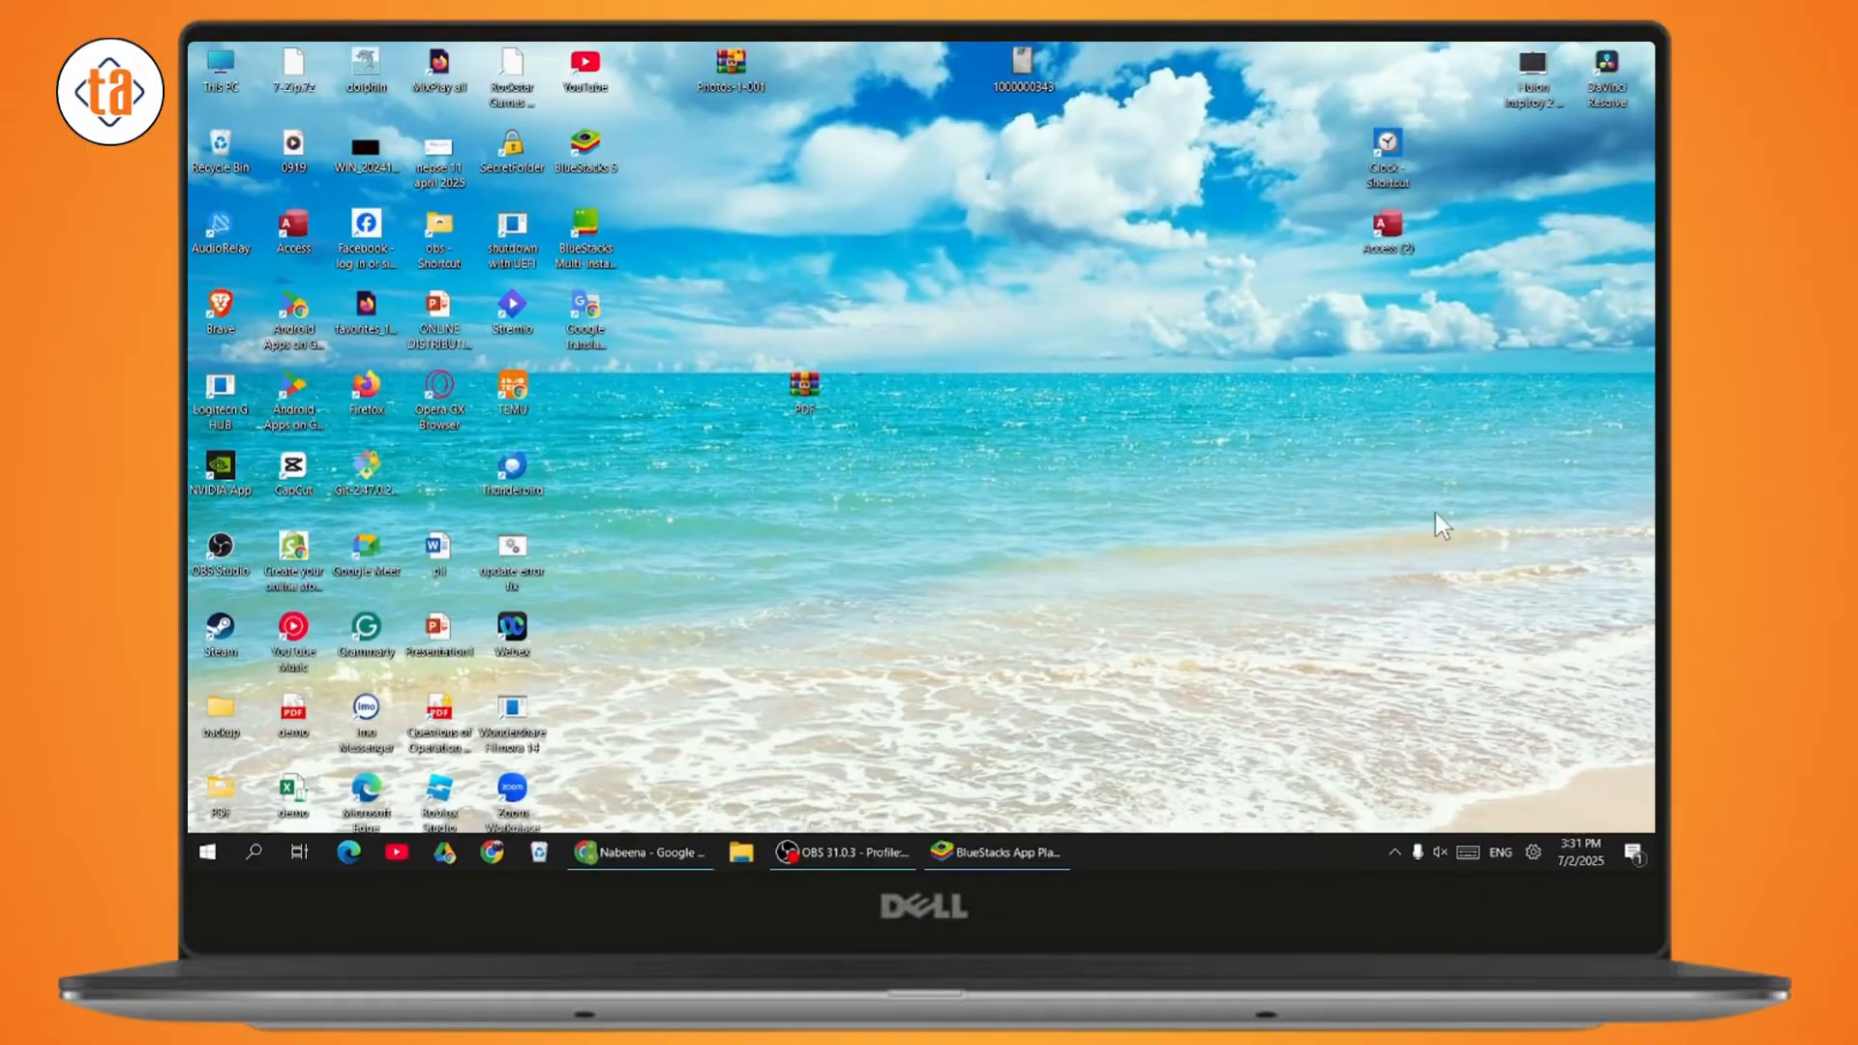
mouse_move(1405, 546)
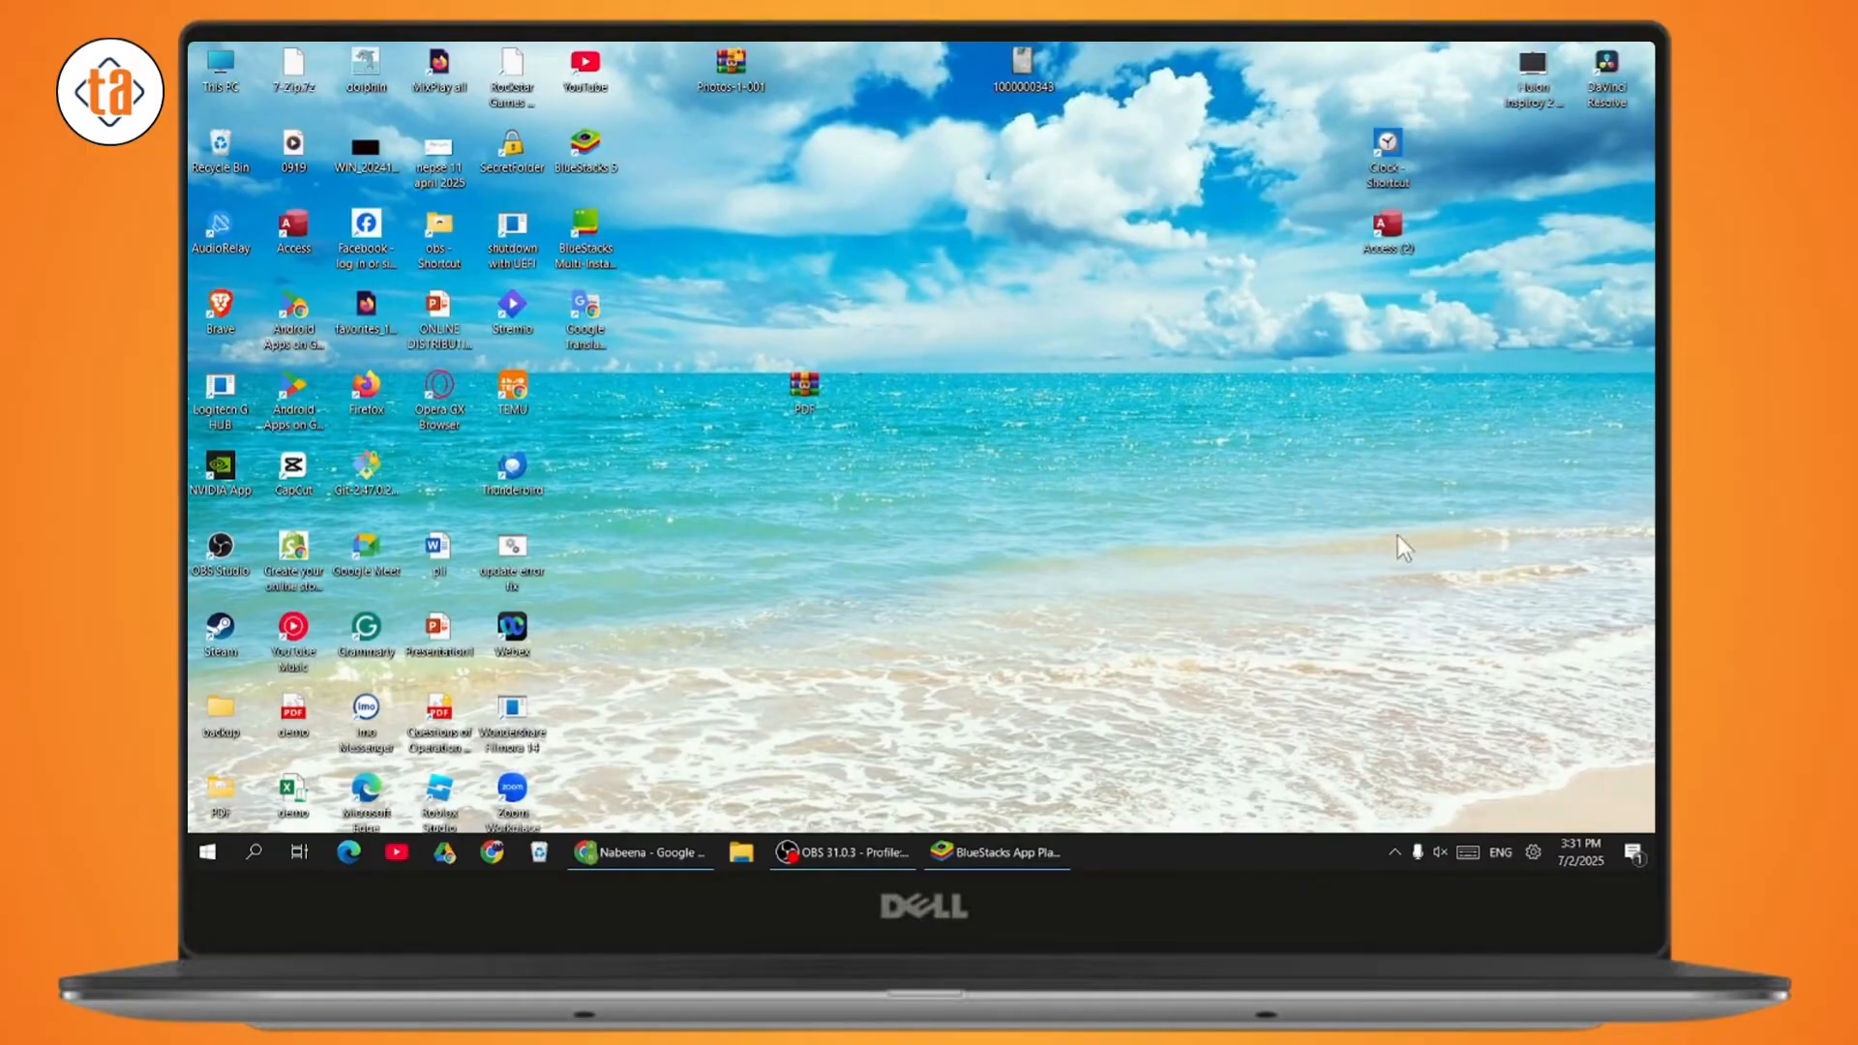
mouse_move(873, 716)
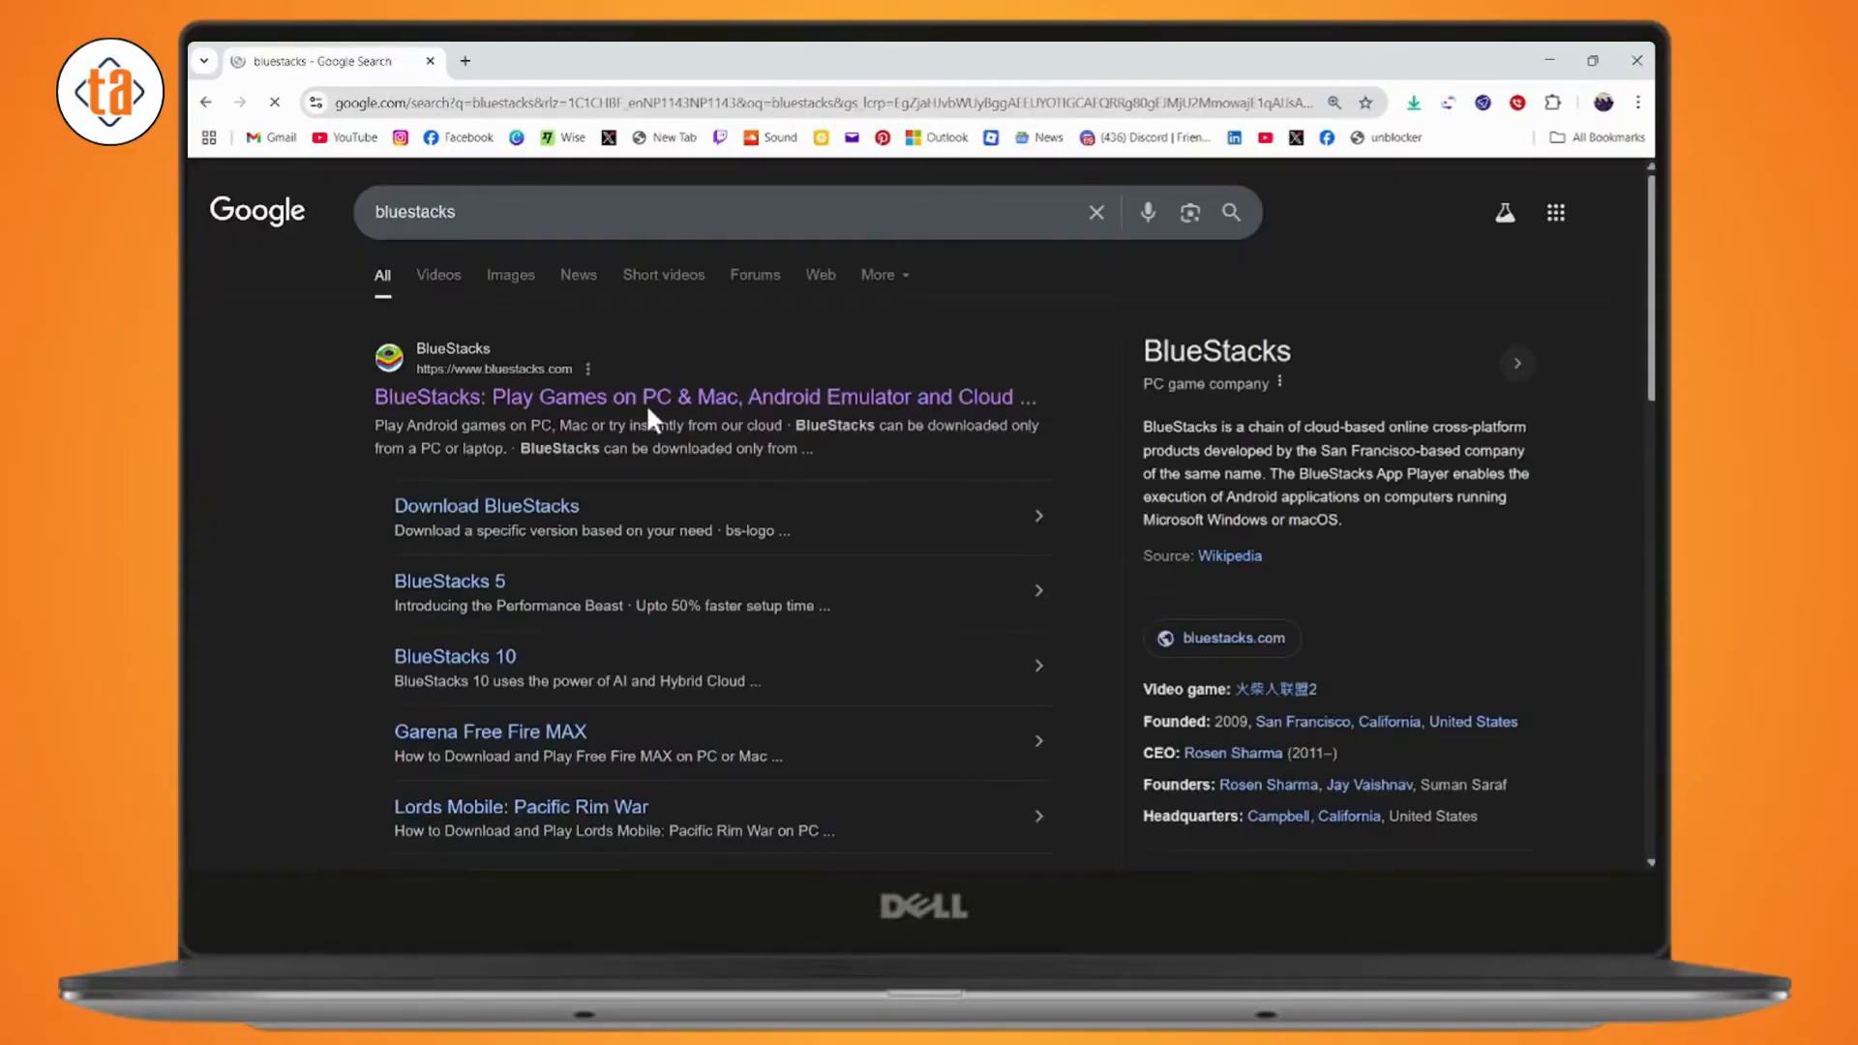
Minimize the Chrome window with the BlueStacks results to return to the desktop.
click(703, 396)
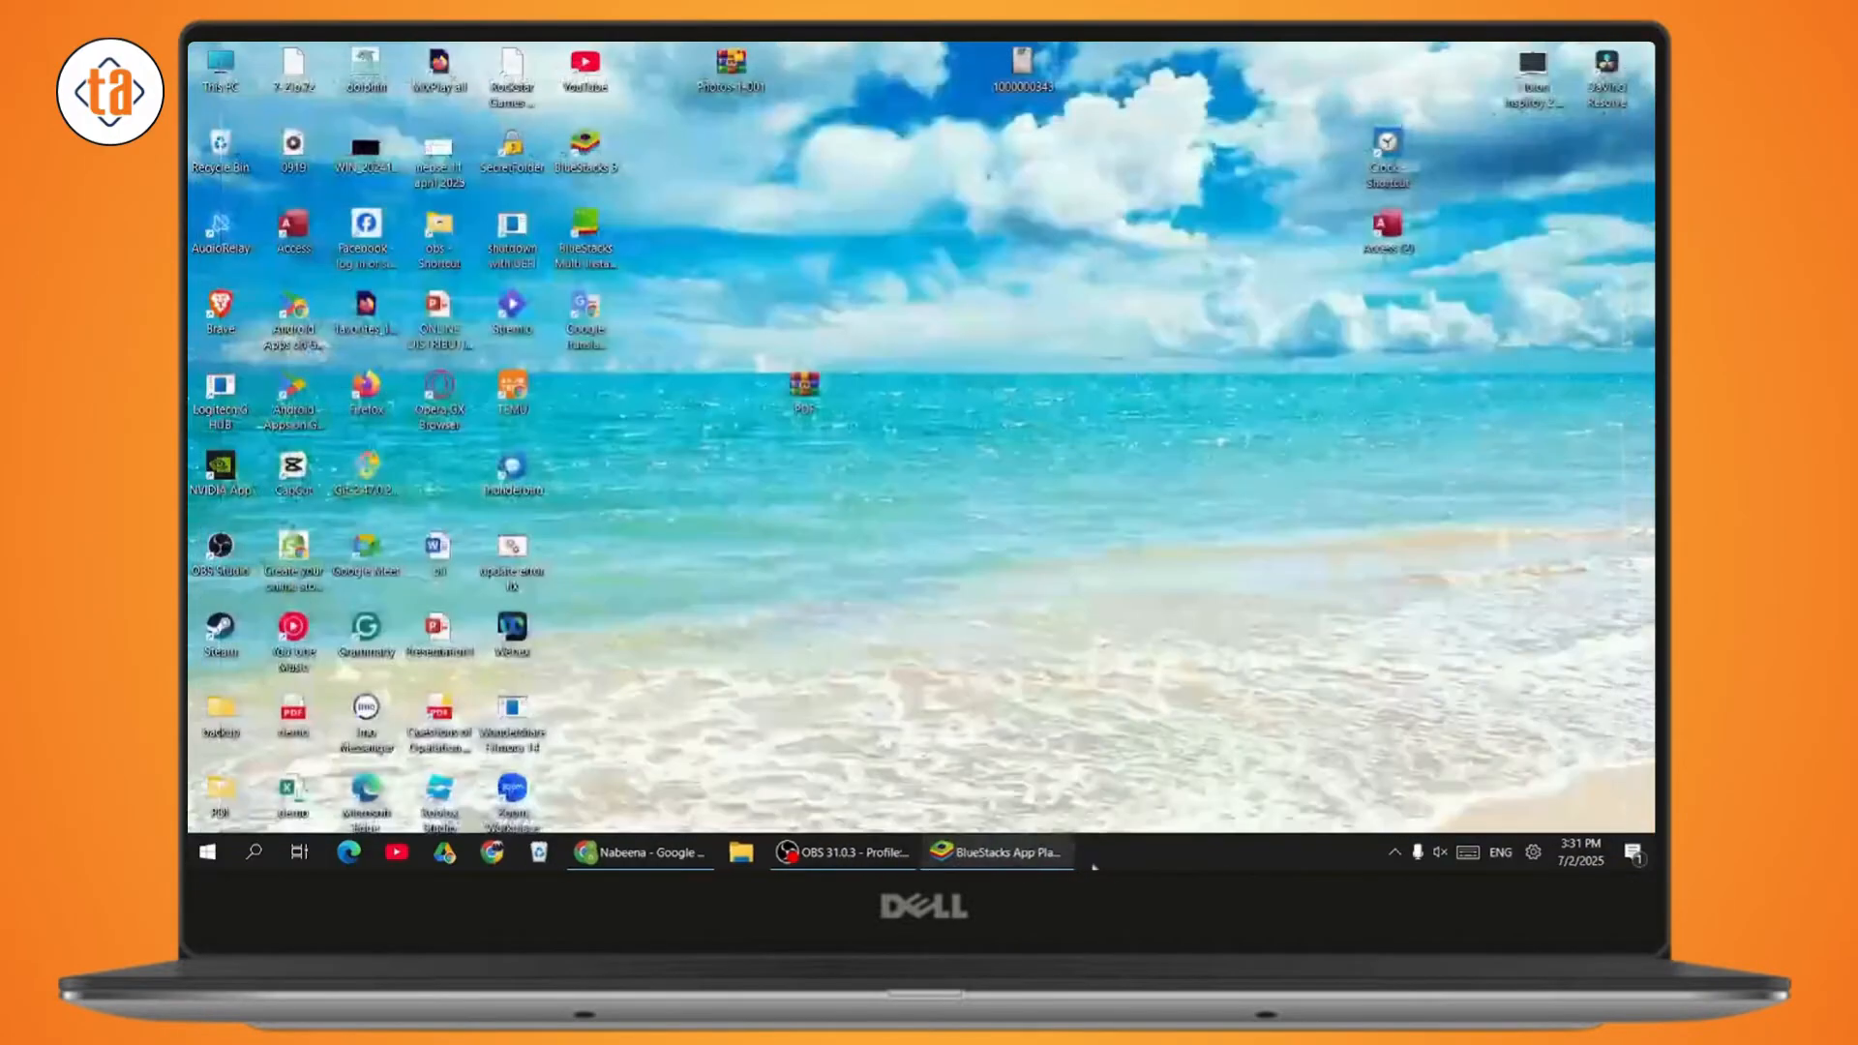
Bring up BlueStacks and search its store for 'vidmate', choosing the VidMate suggestion.
click(997, 851)
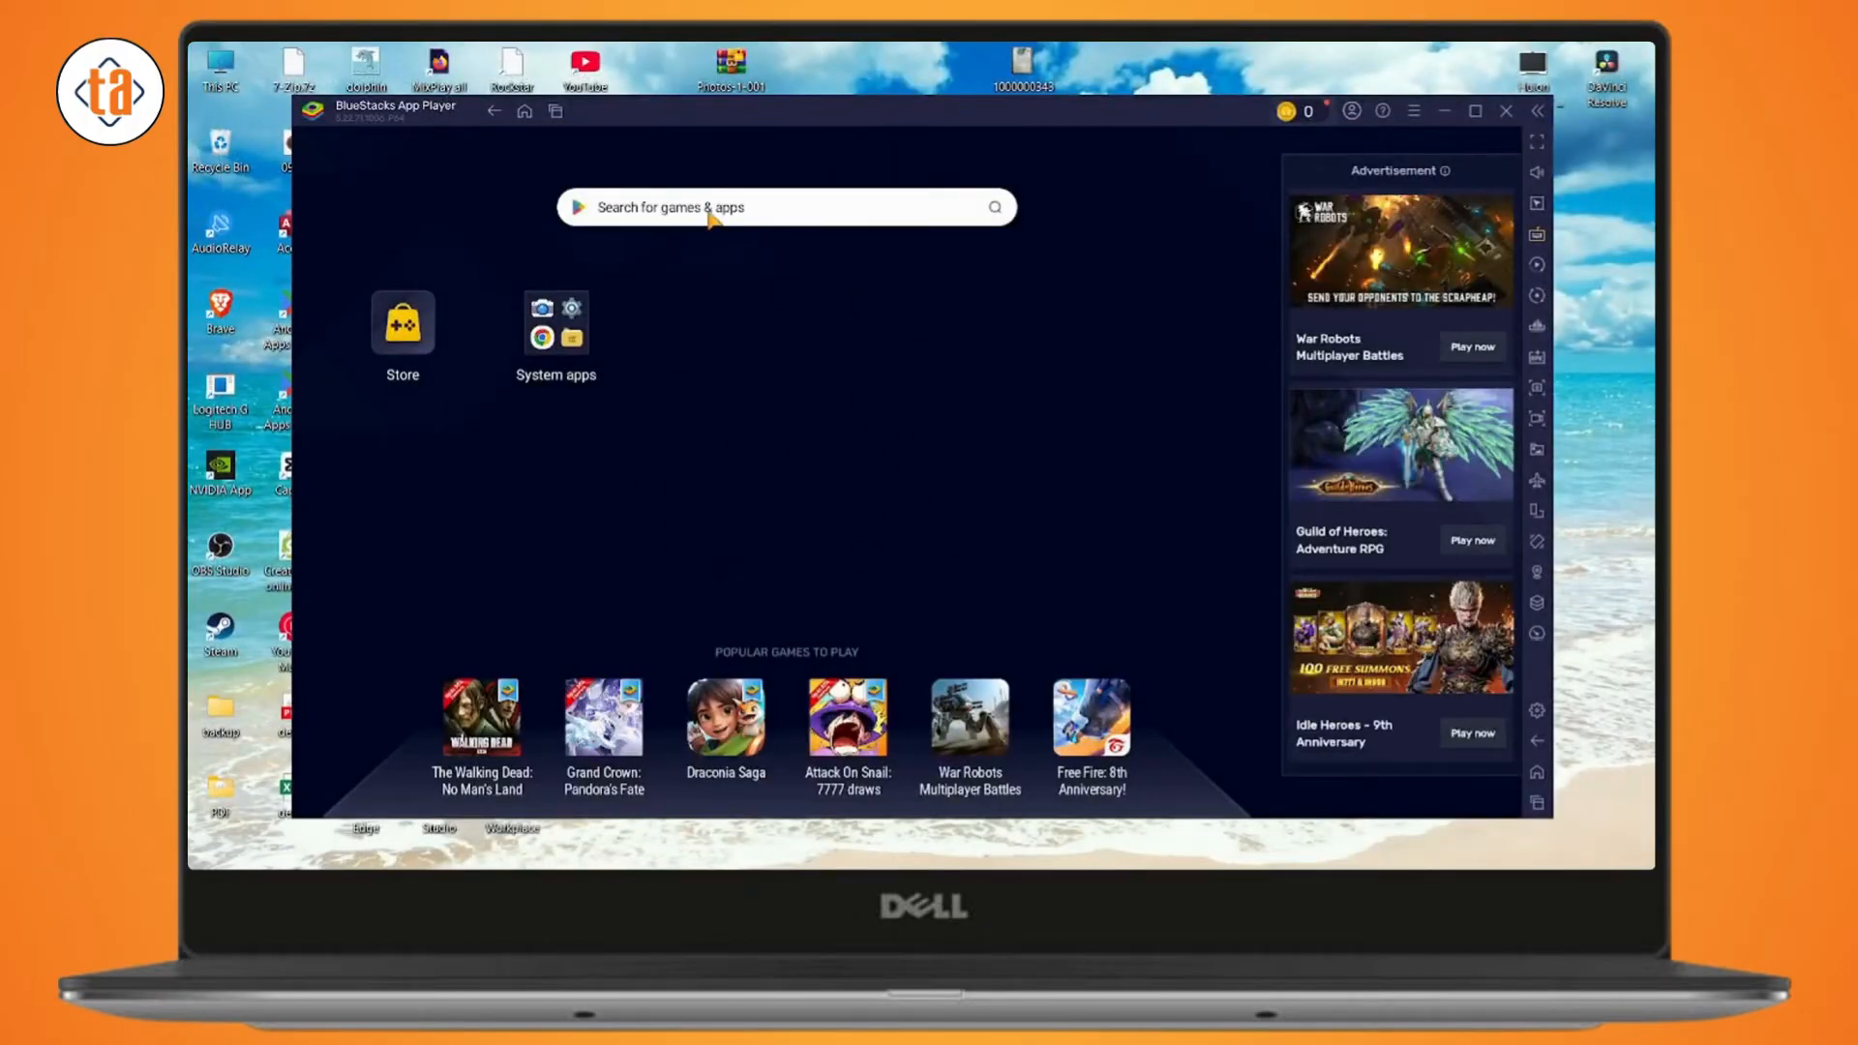
click(786, 207)
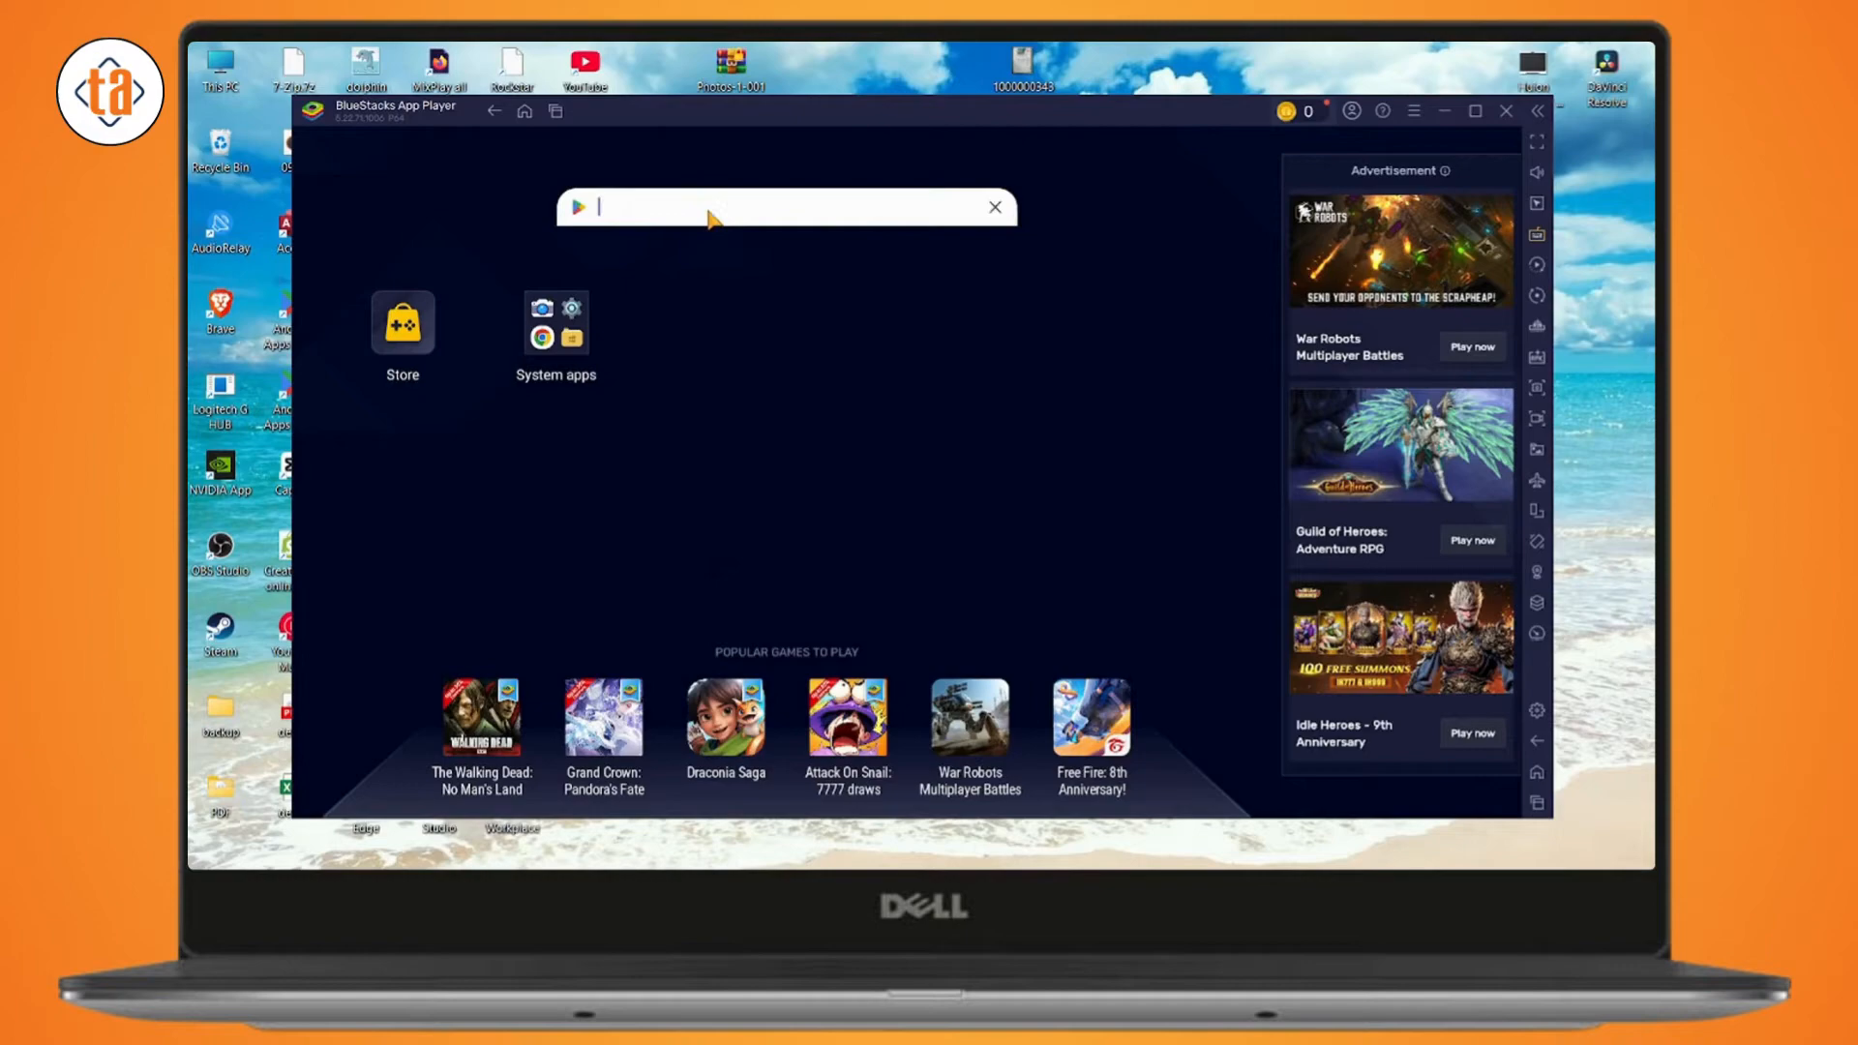
text(vidma)
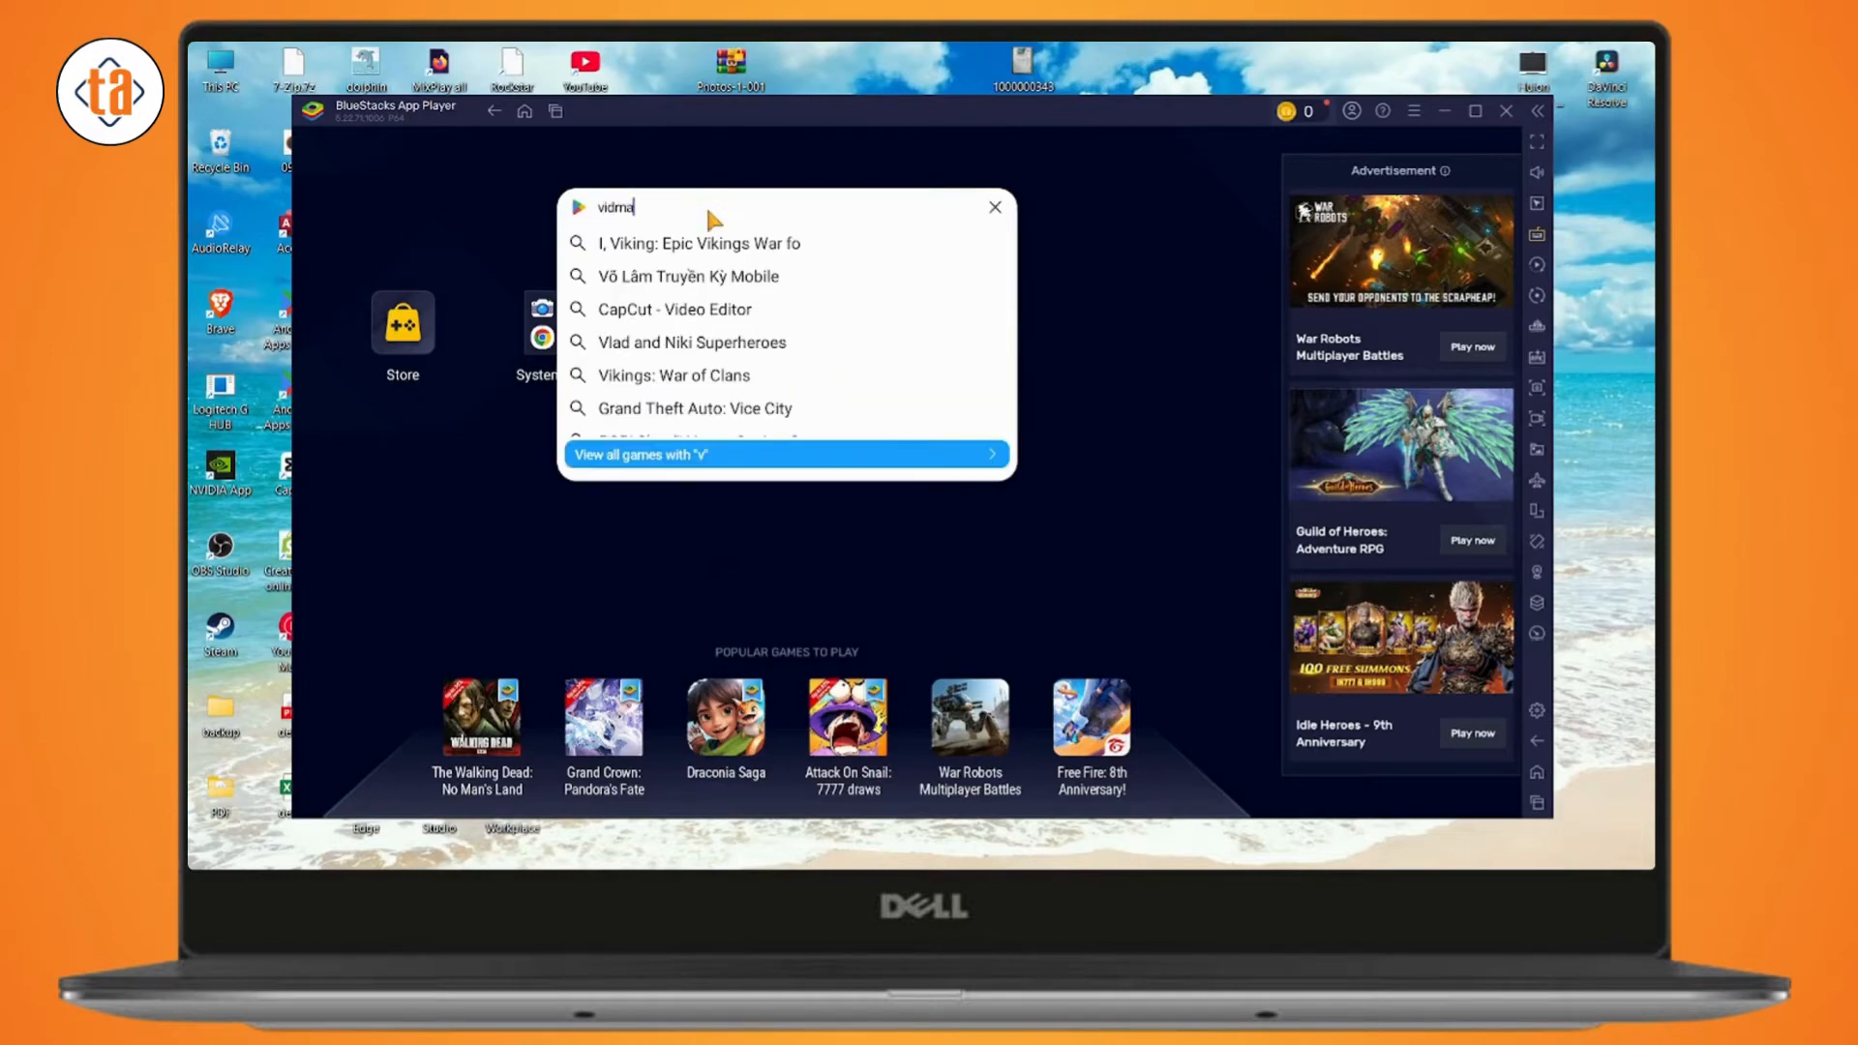
text(te)
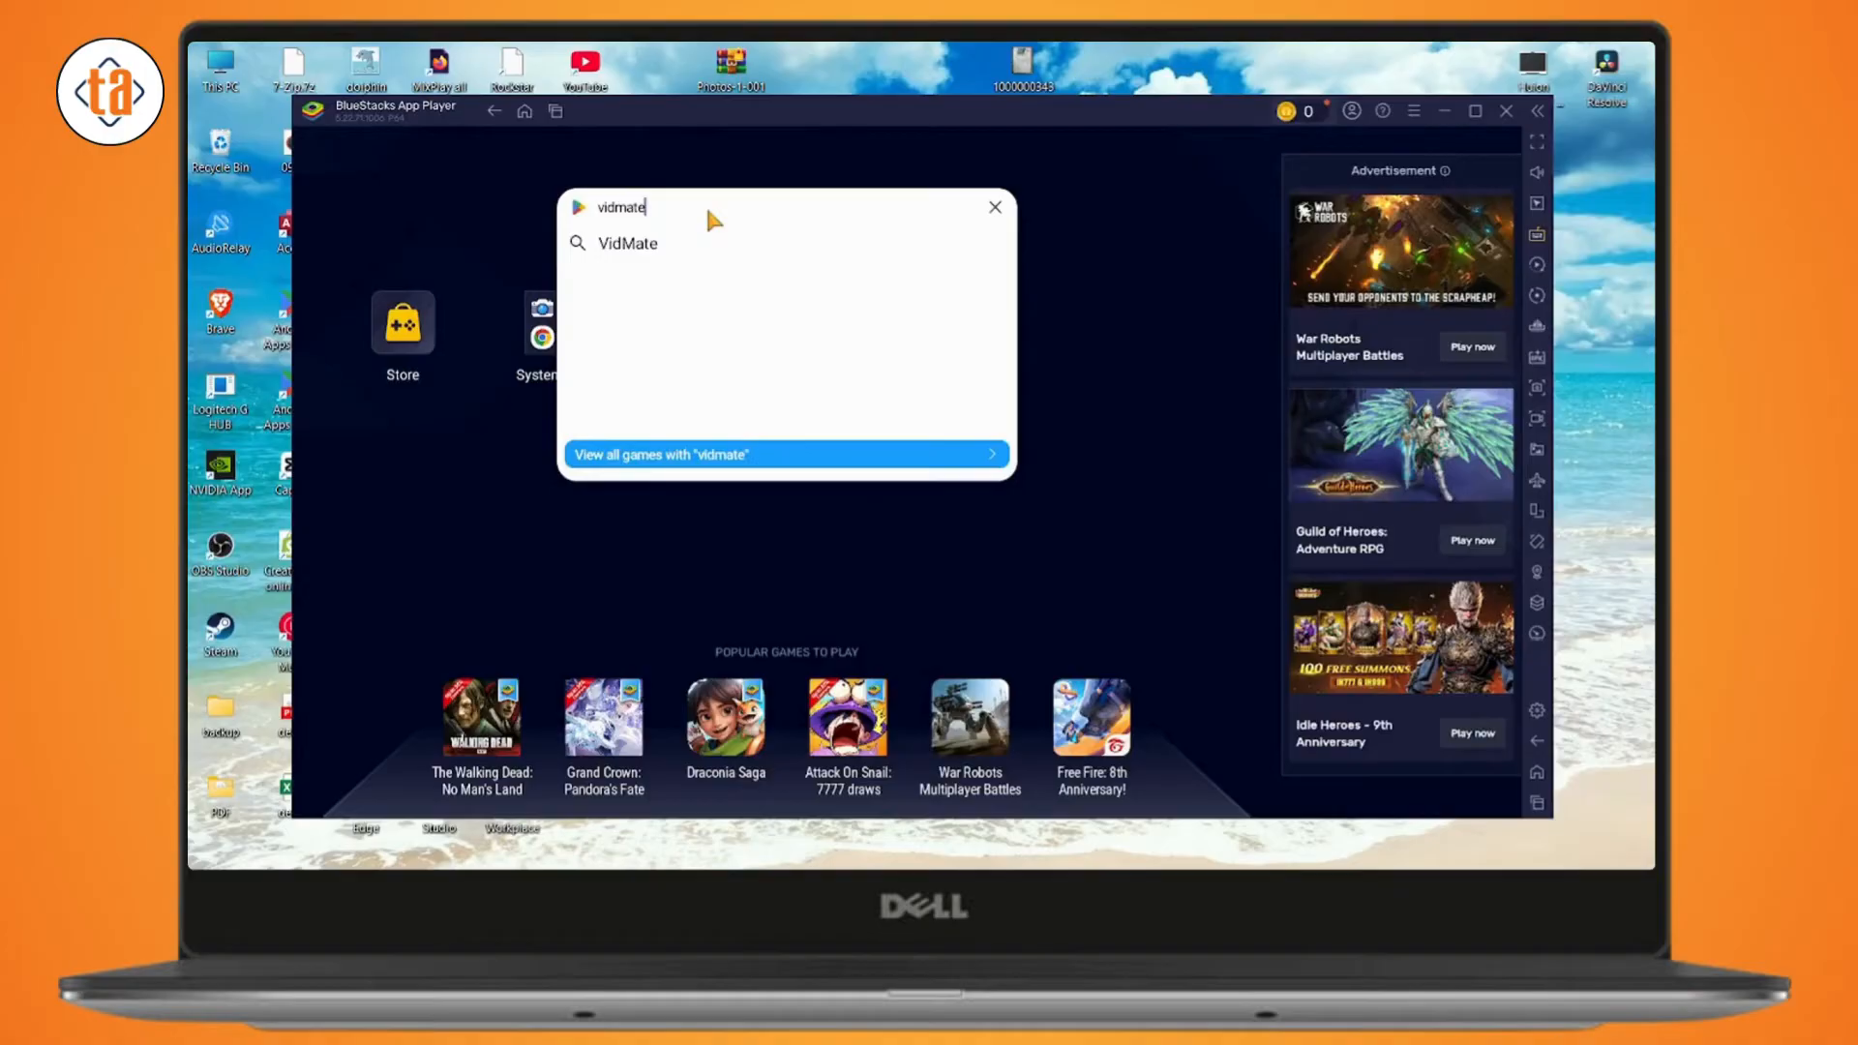
mouse_move(699, 388)
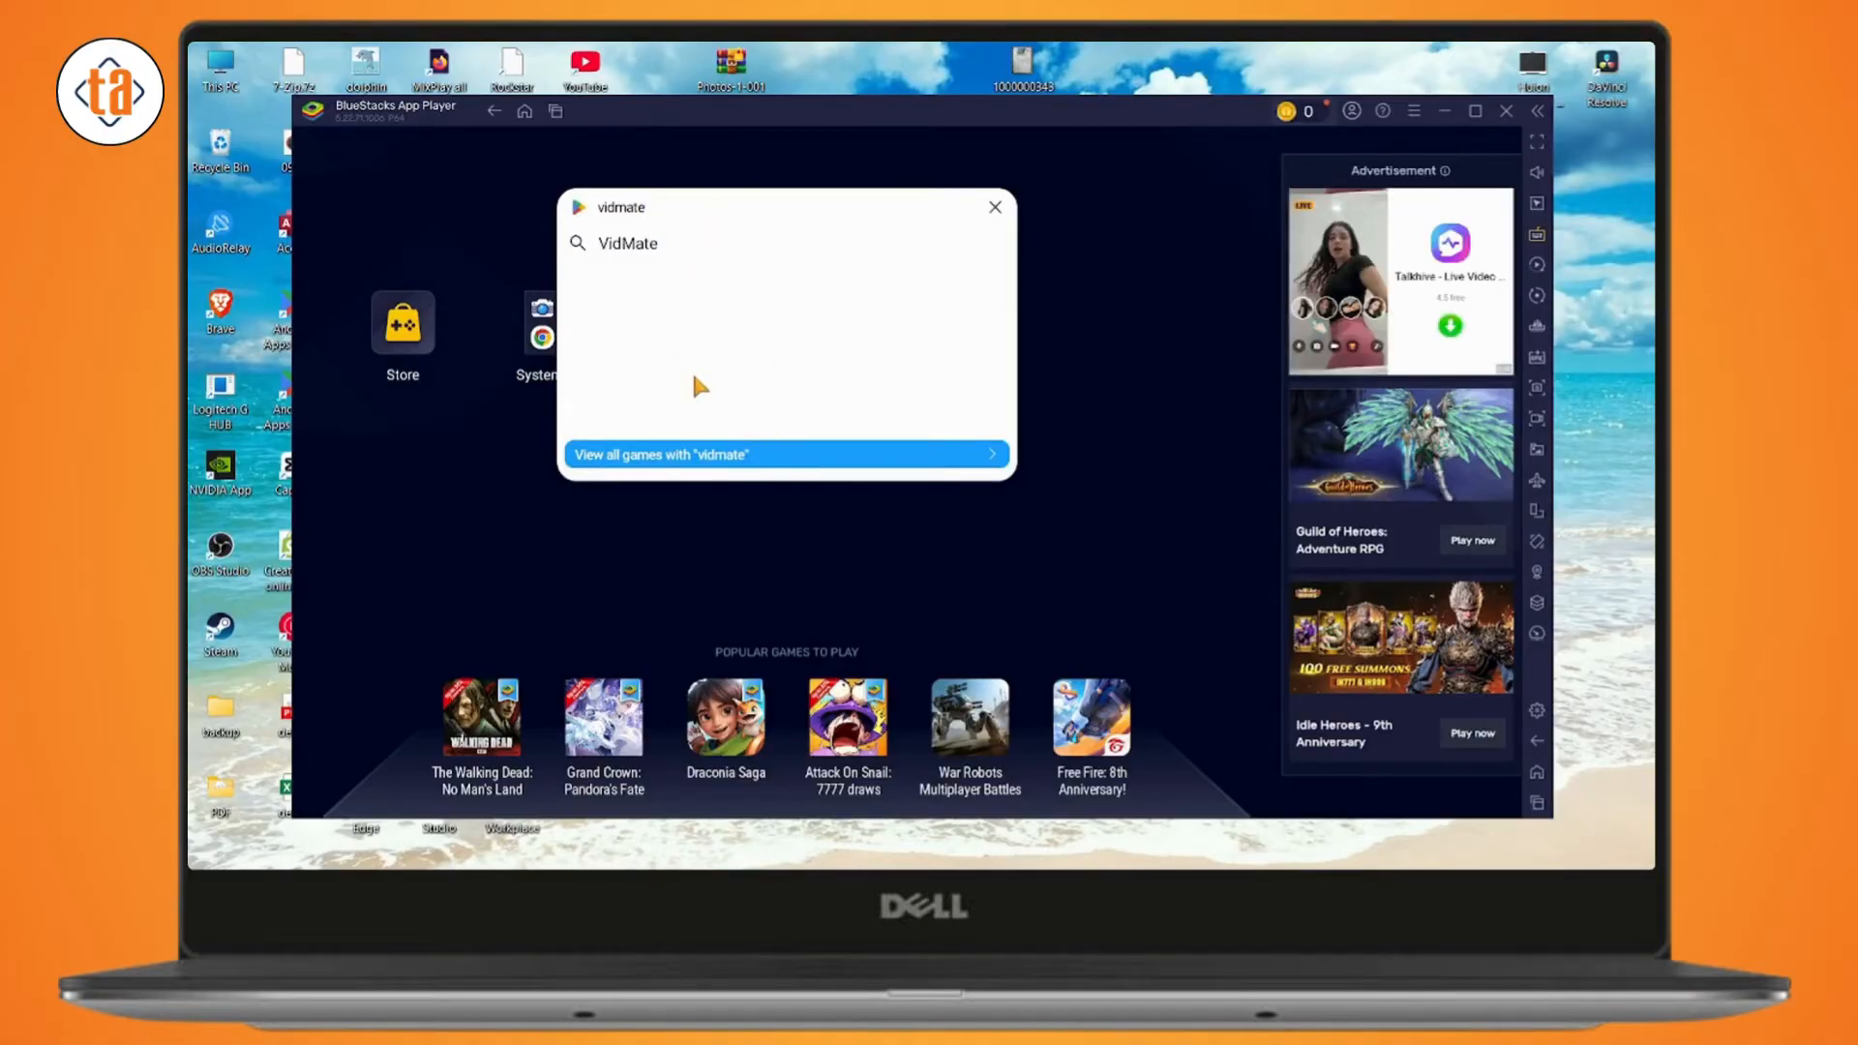
click(783, 453)
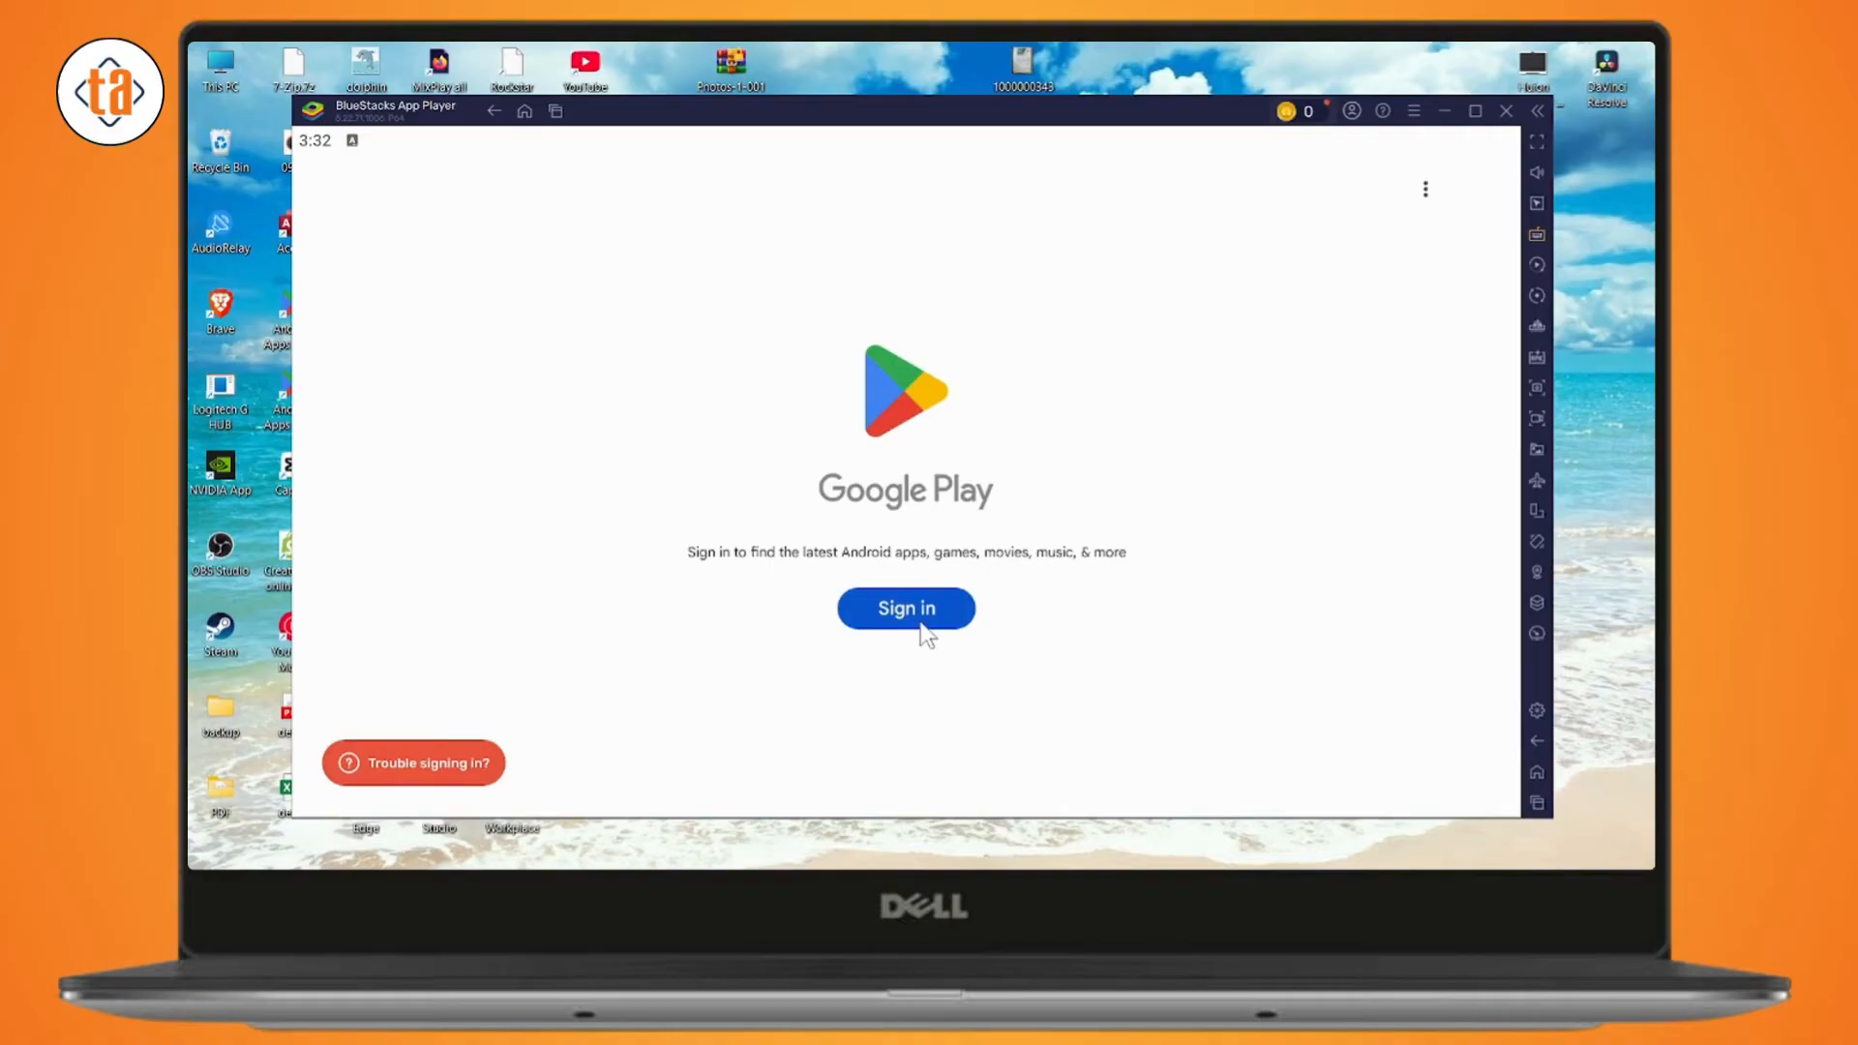
Sign in to Google Play with the account email and password and agree to the terms.
click(906, 608)
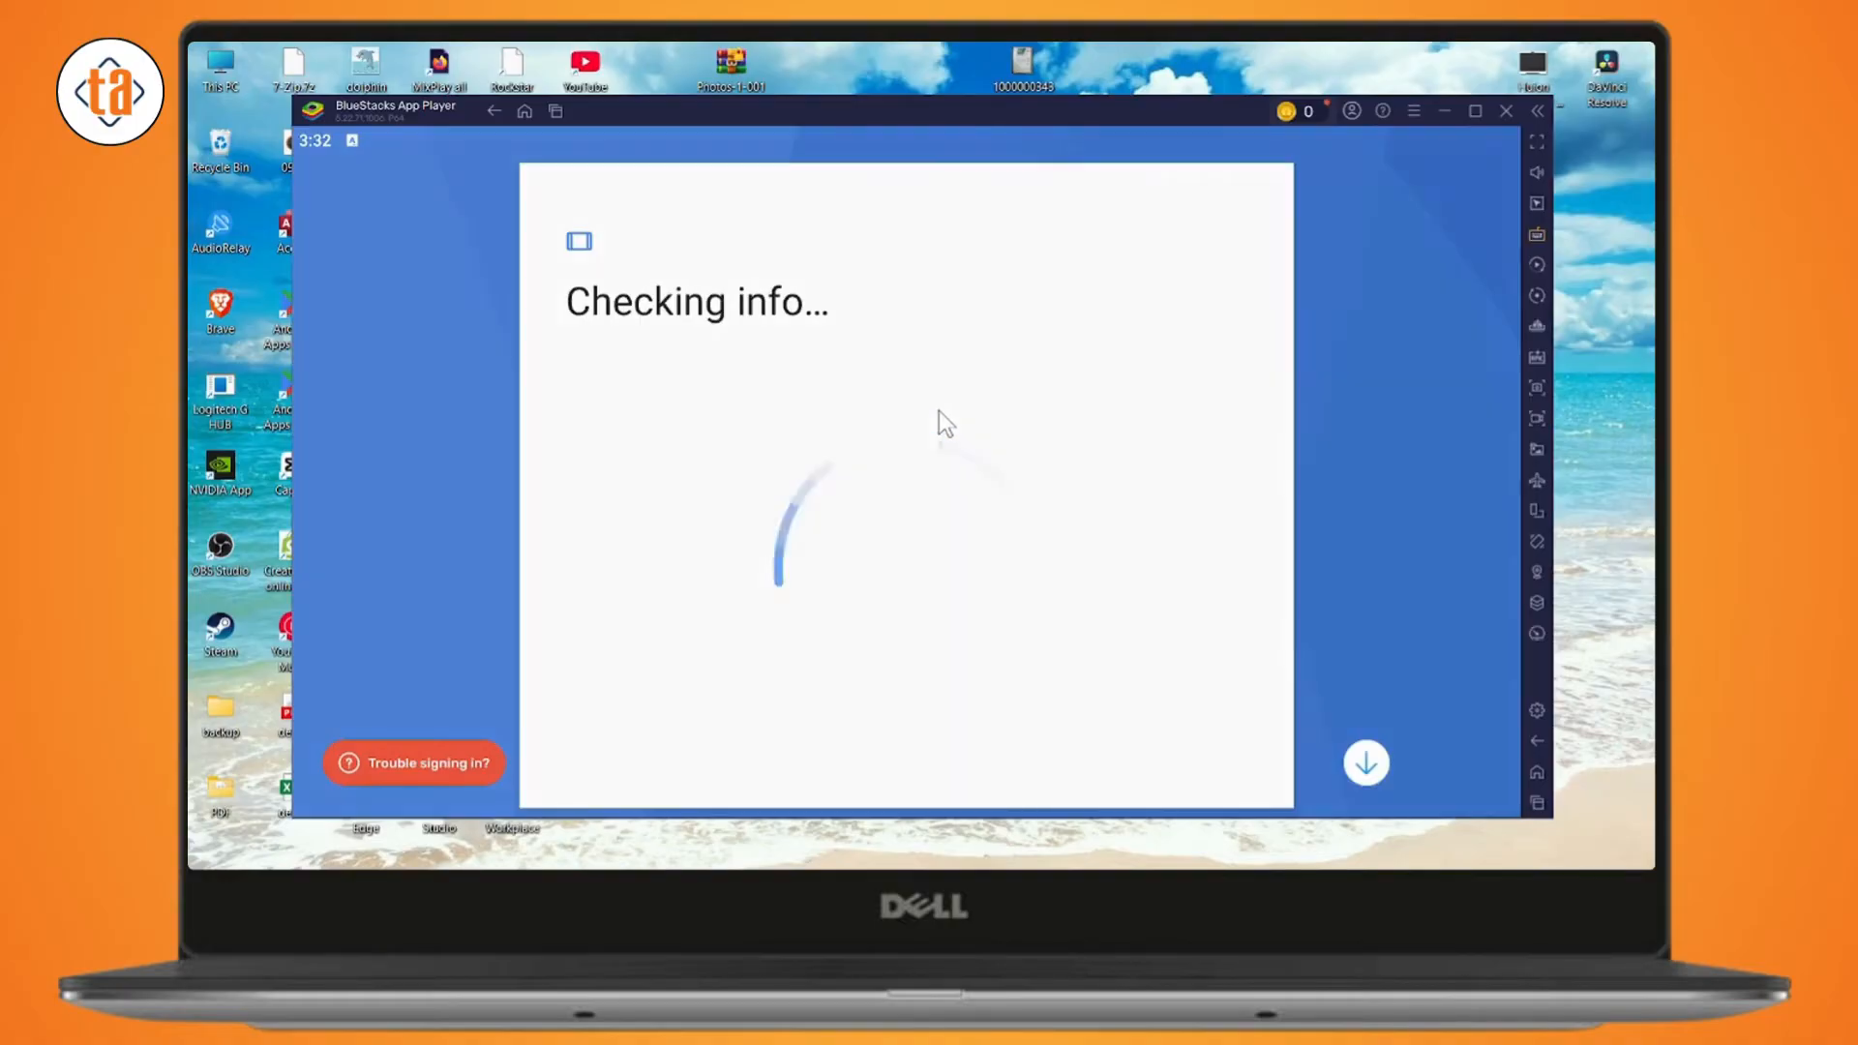
mouse_move(1061, 579)
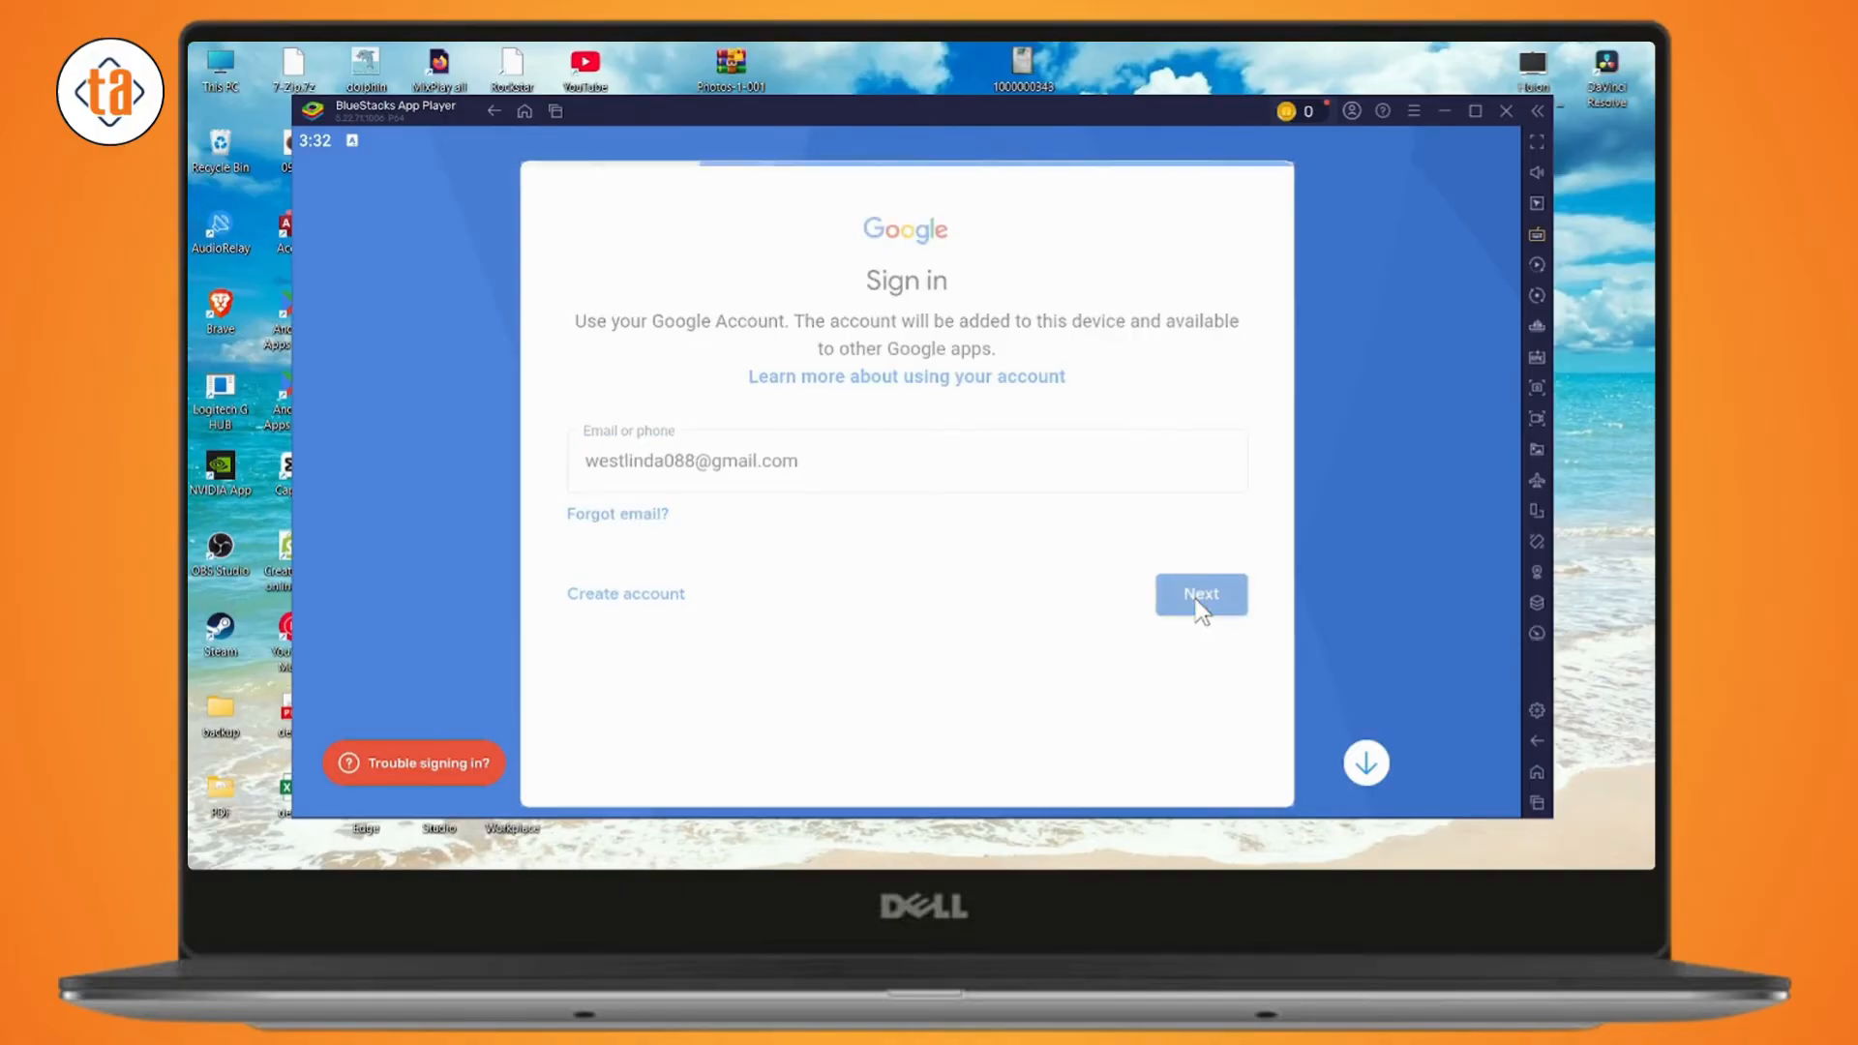
click(1200, 595)
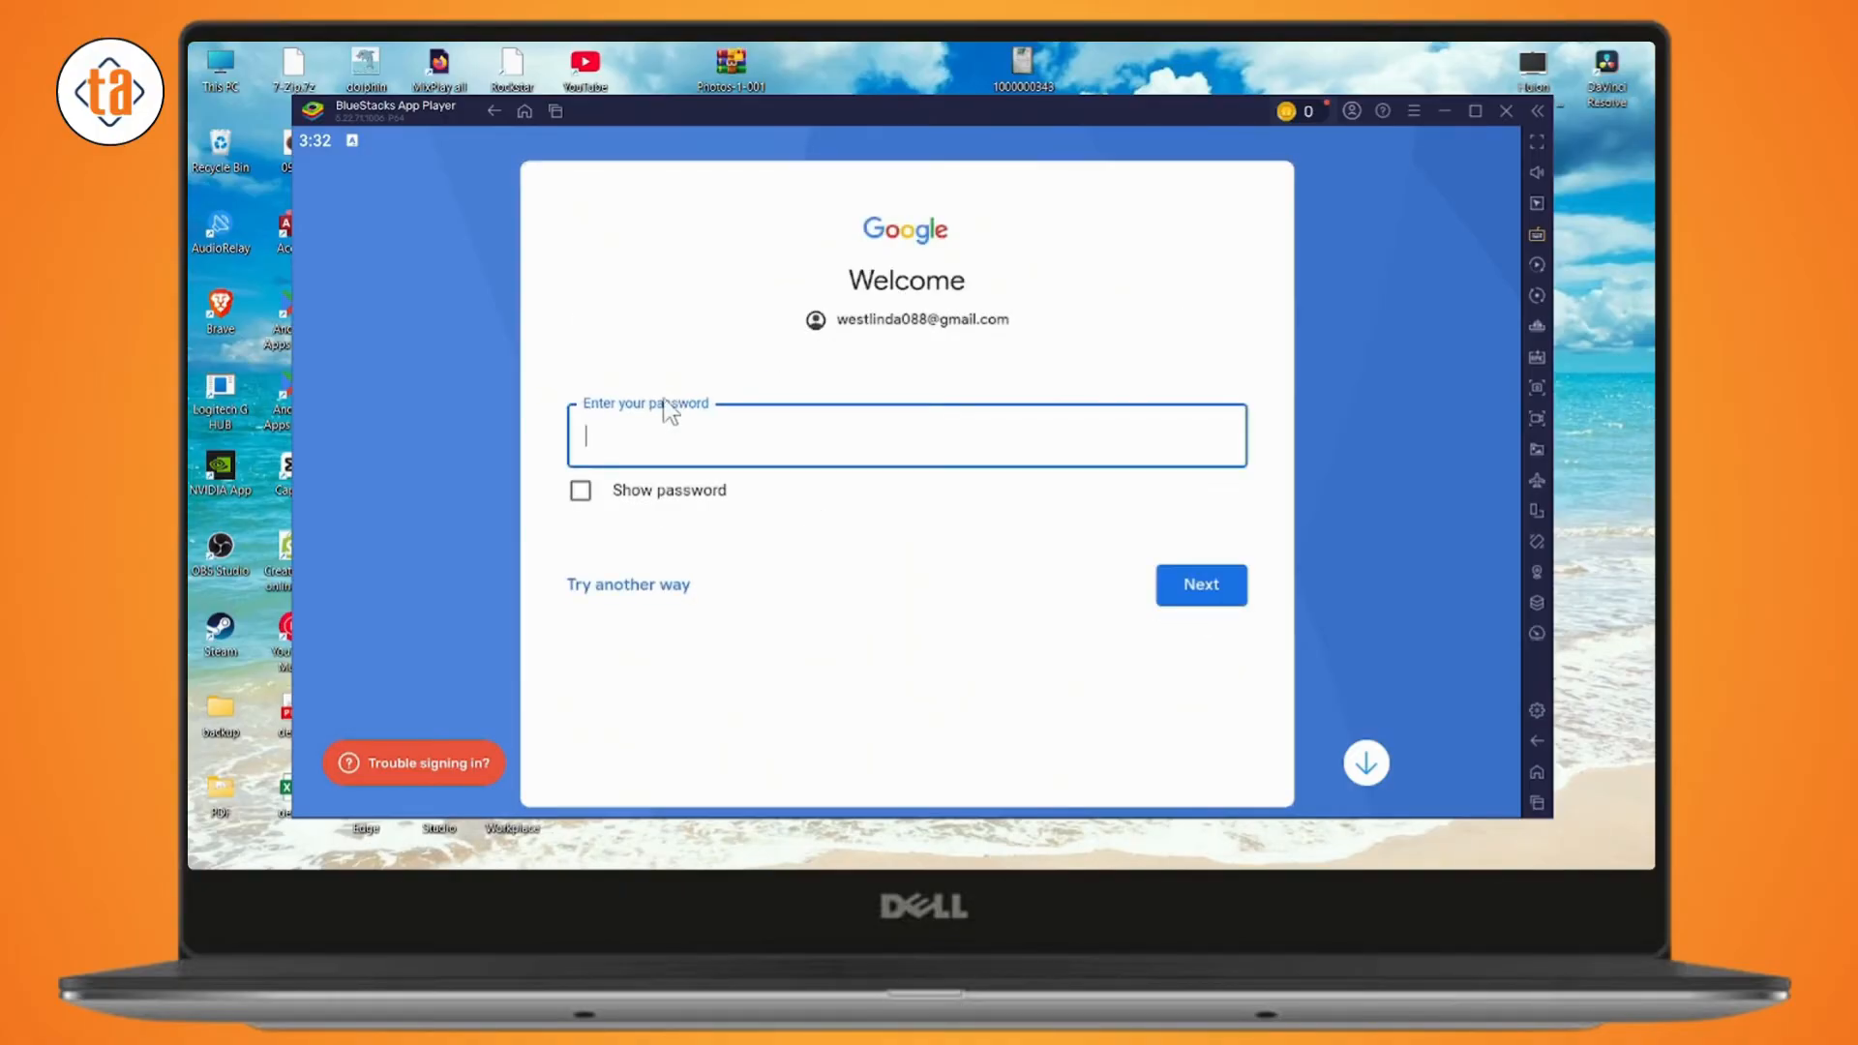
click(1200, 584)
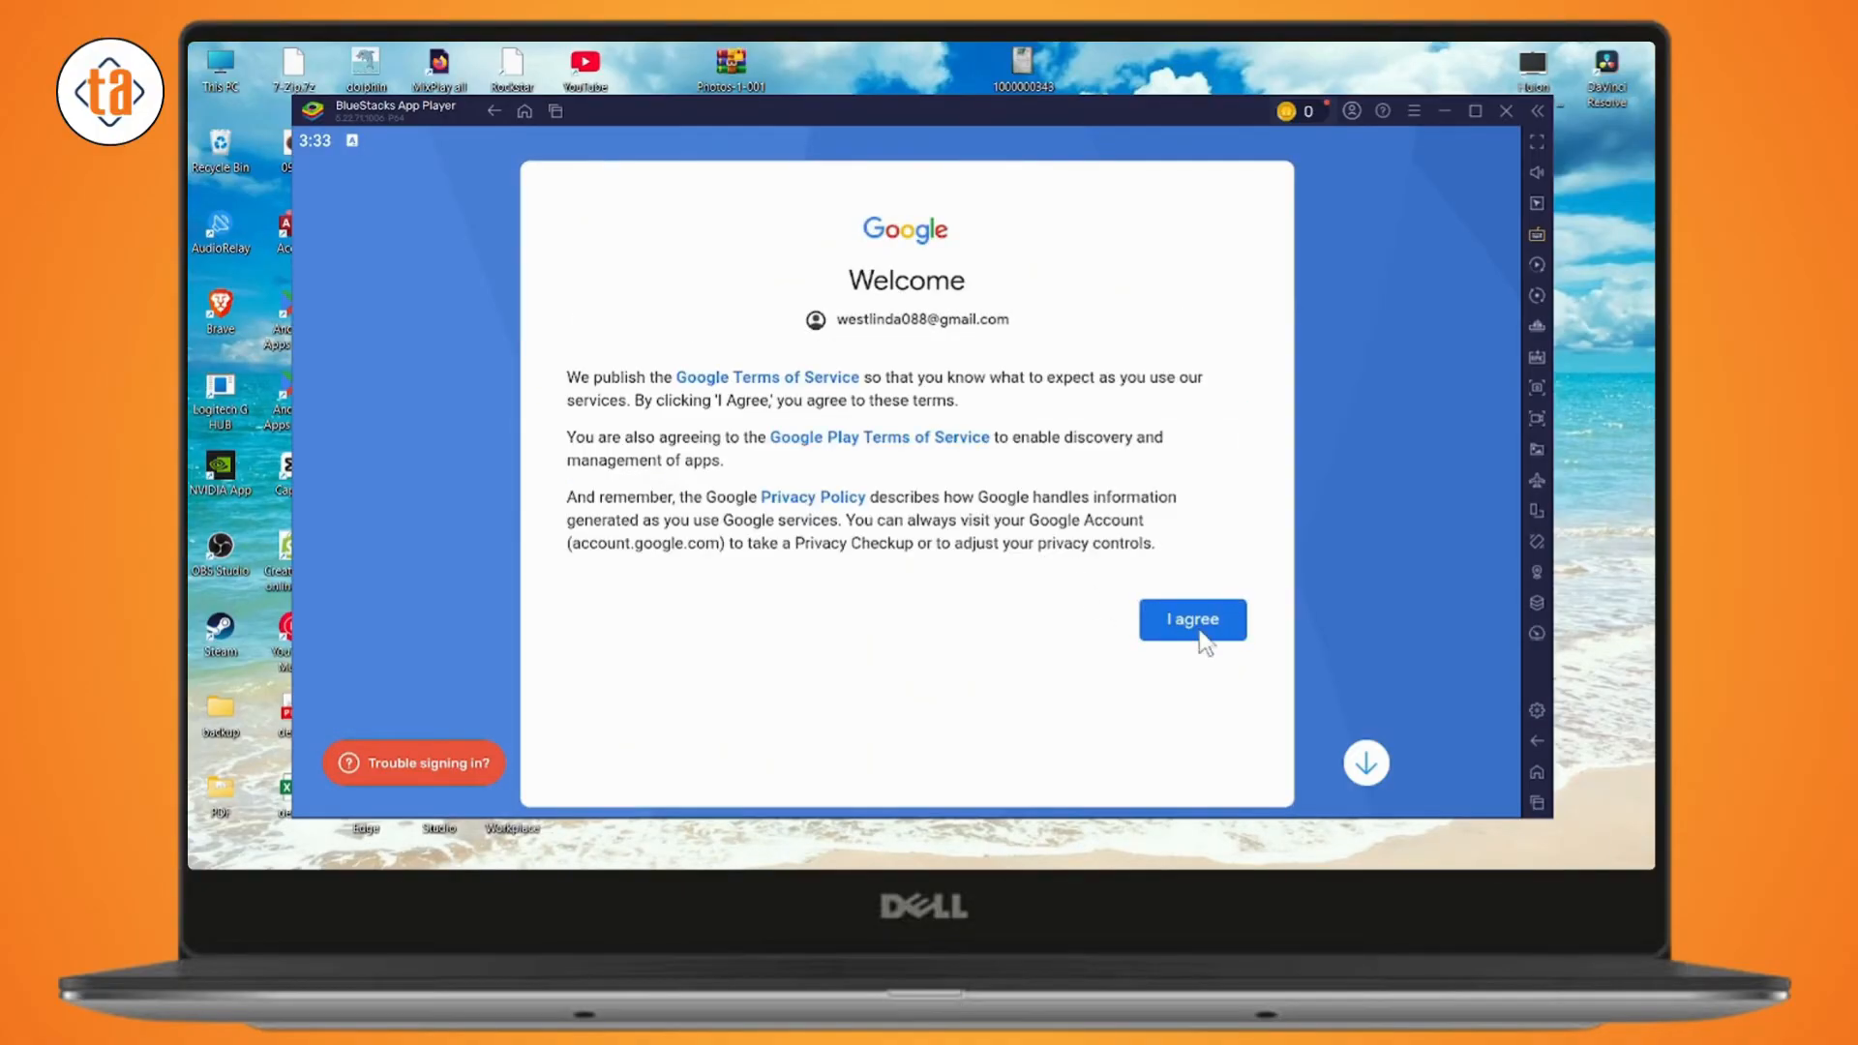
click(1192, 620)
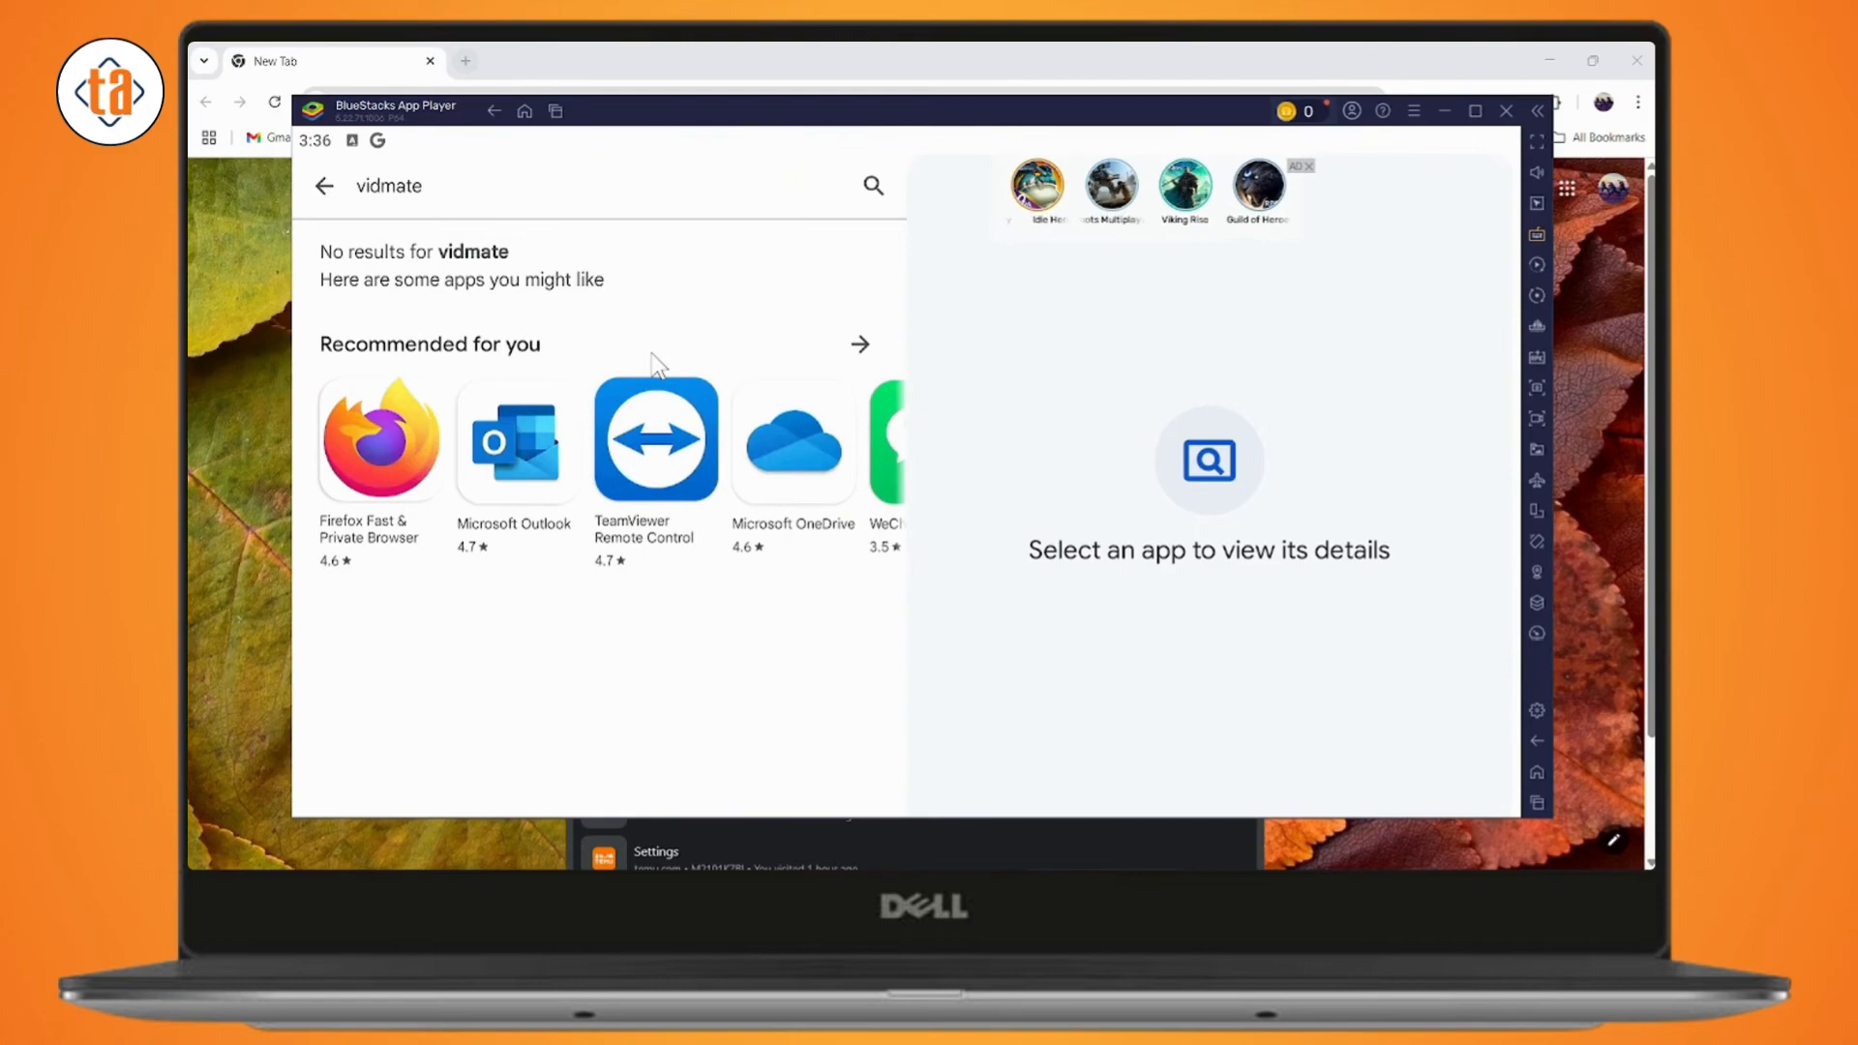
mouse_move(647, 337)
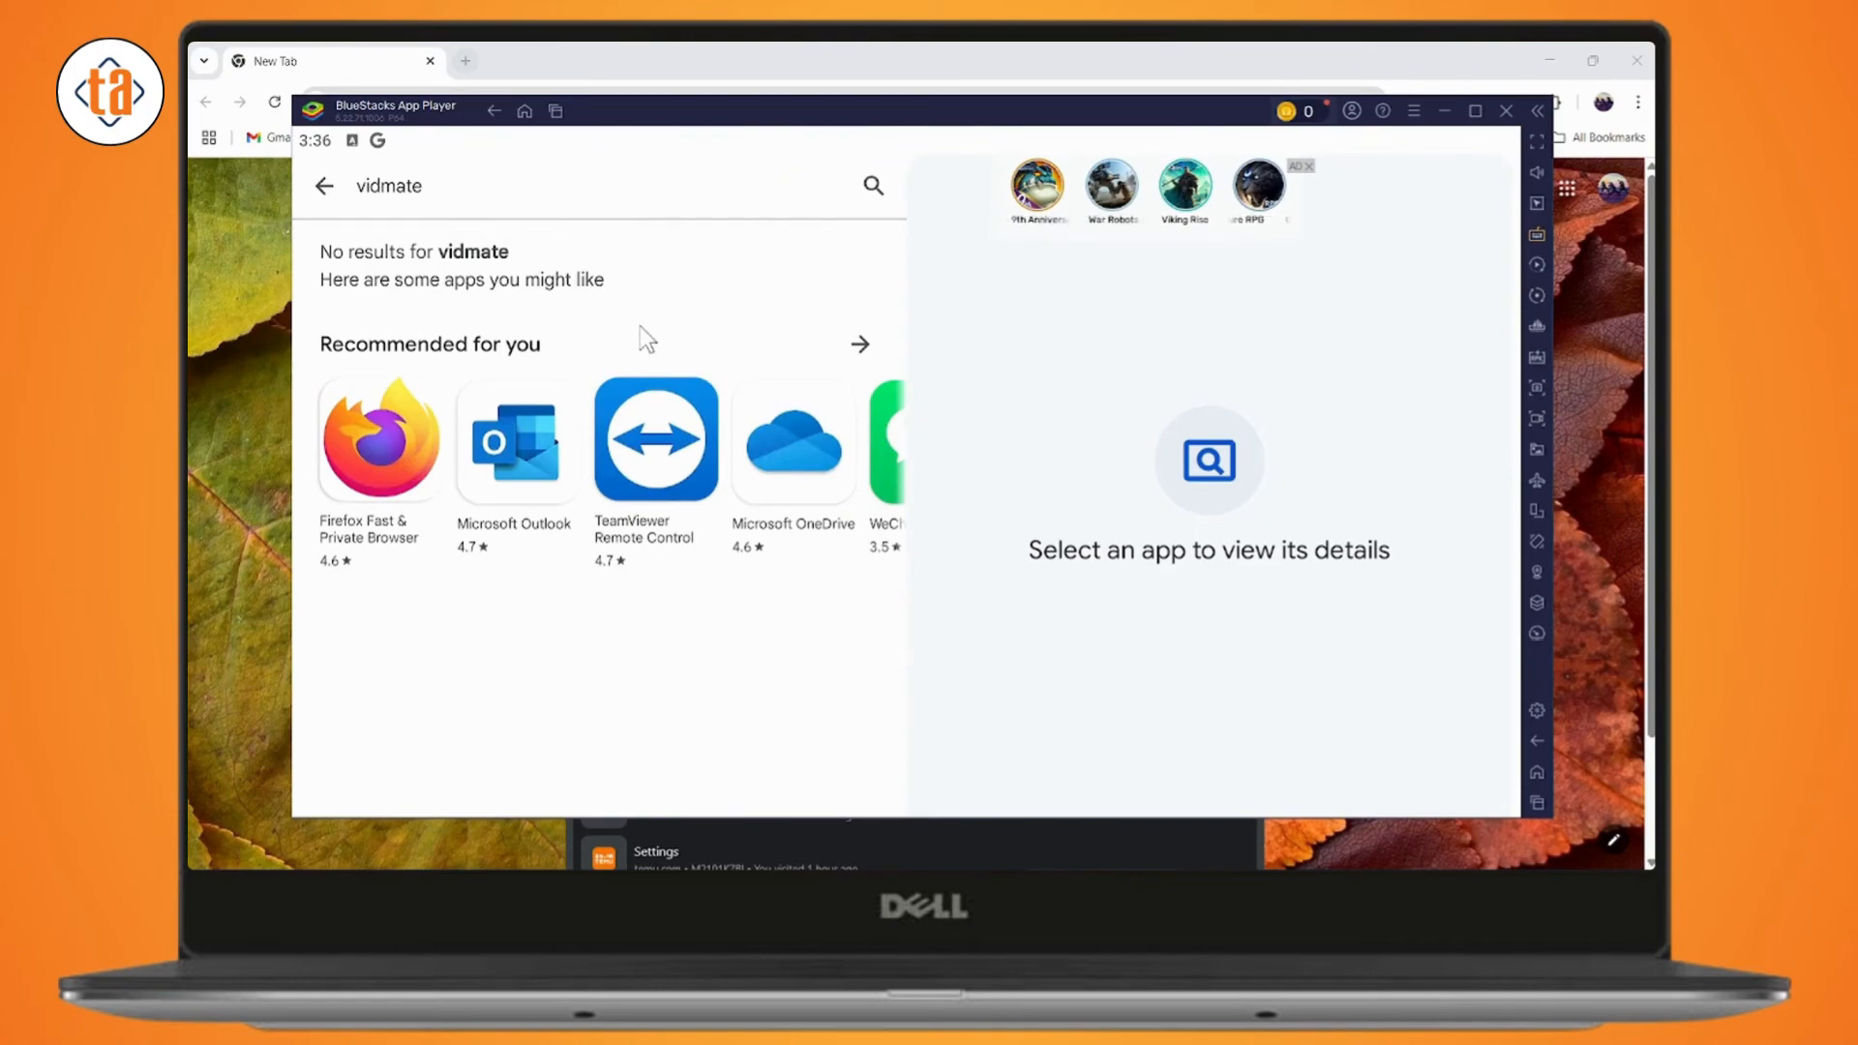
mouse_move(670, 225)
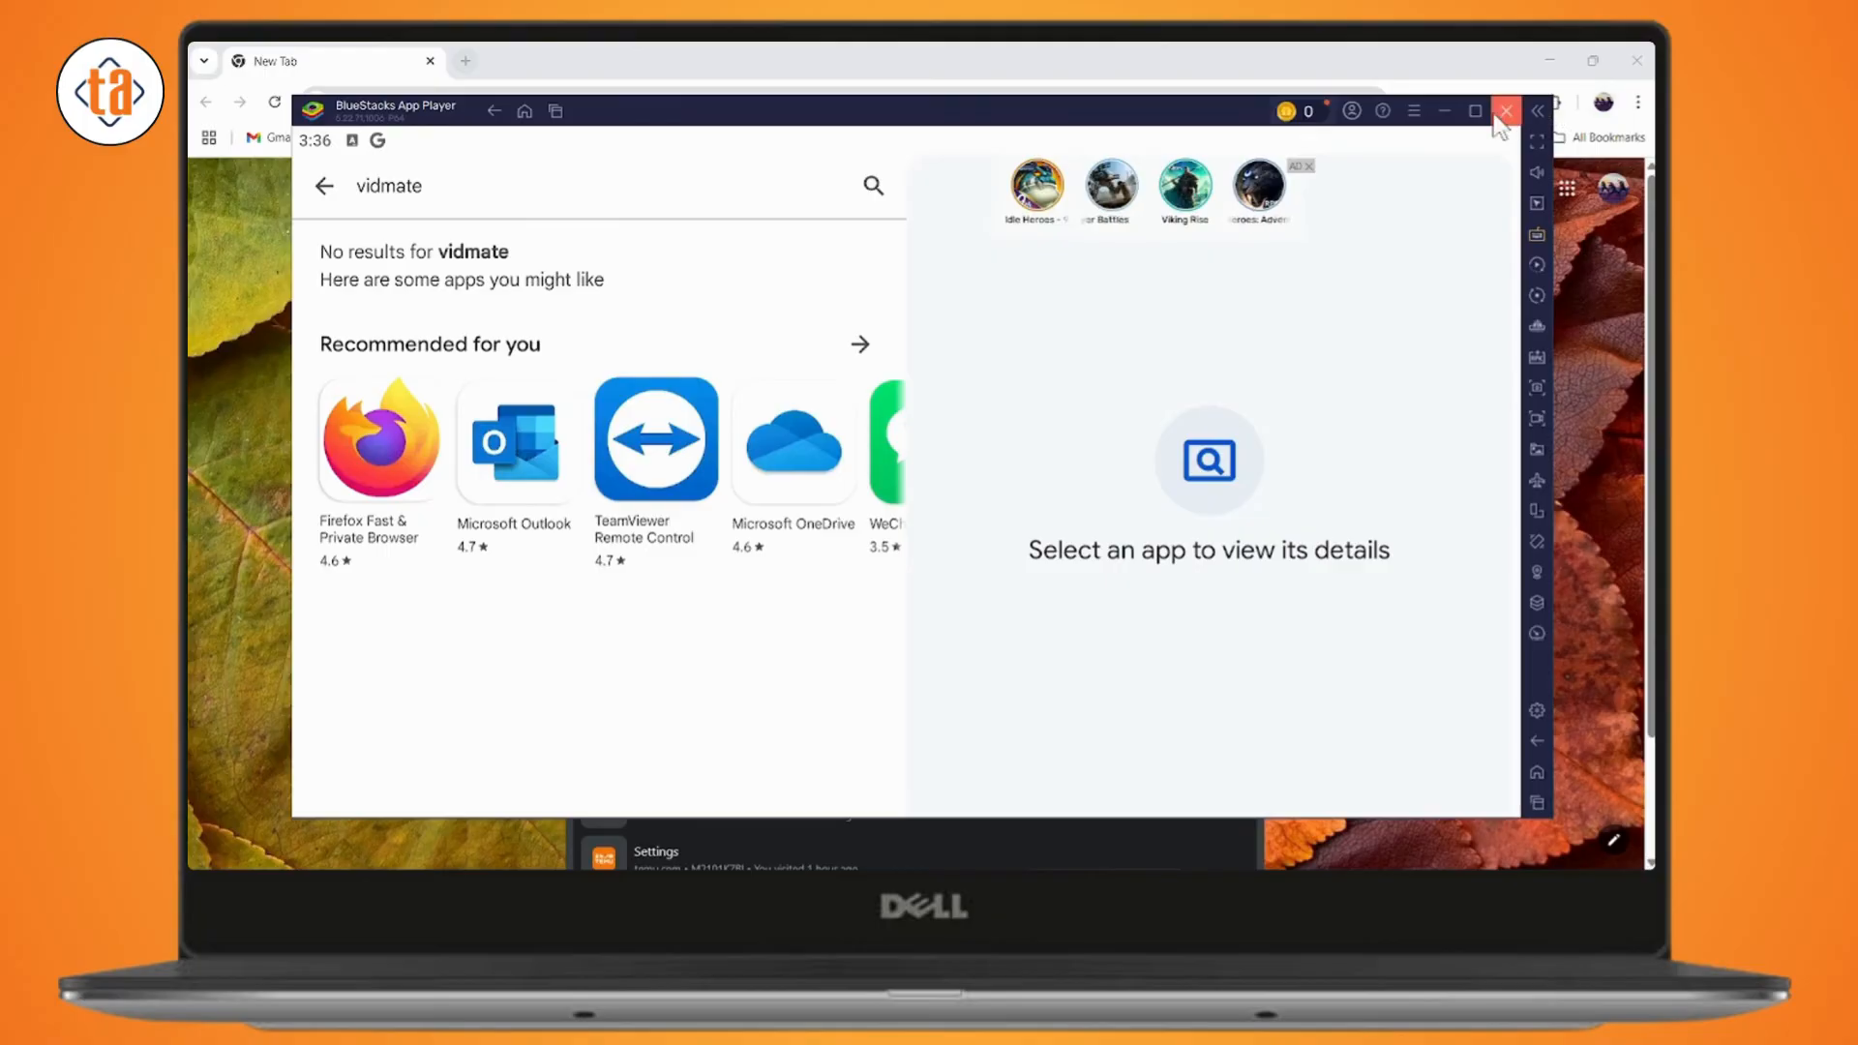
Close BlueStacks App Player and confirm shutting it down.
click(1506, 111)
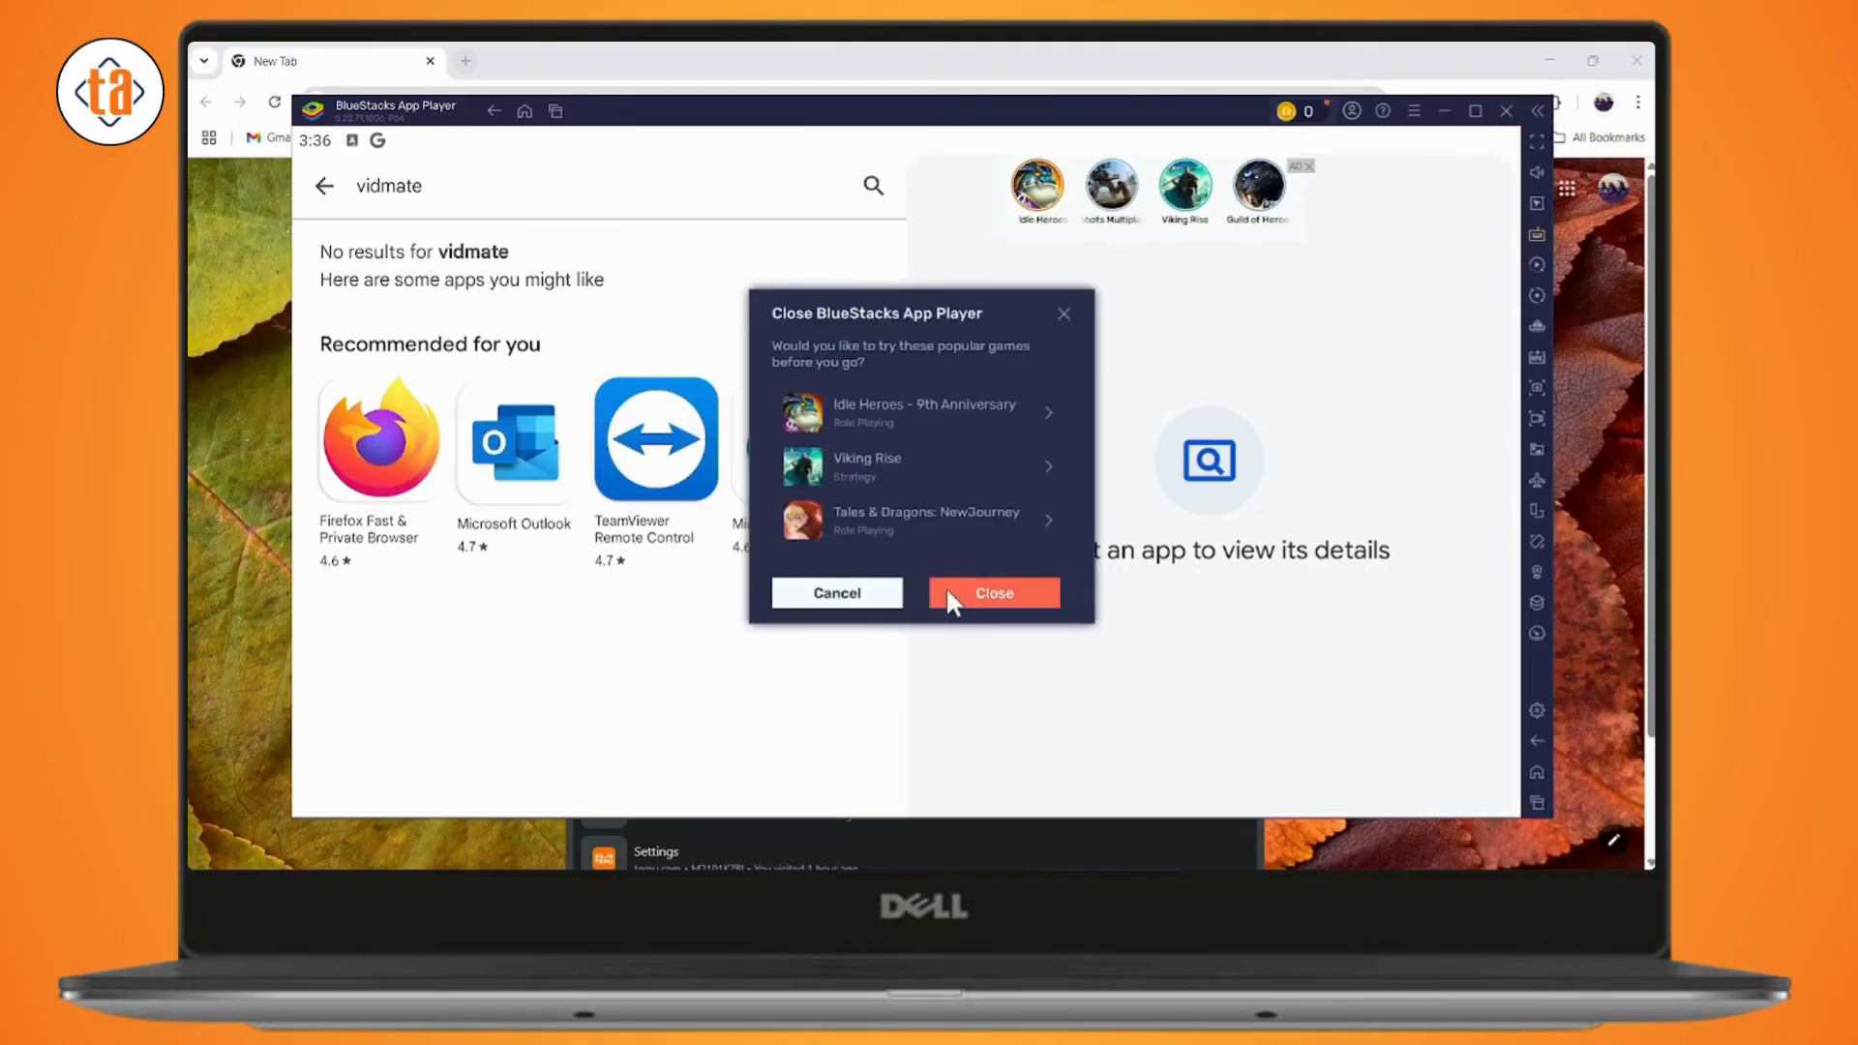
click(993, 592)
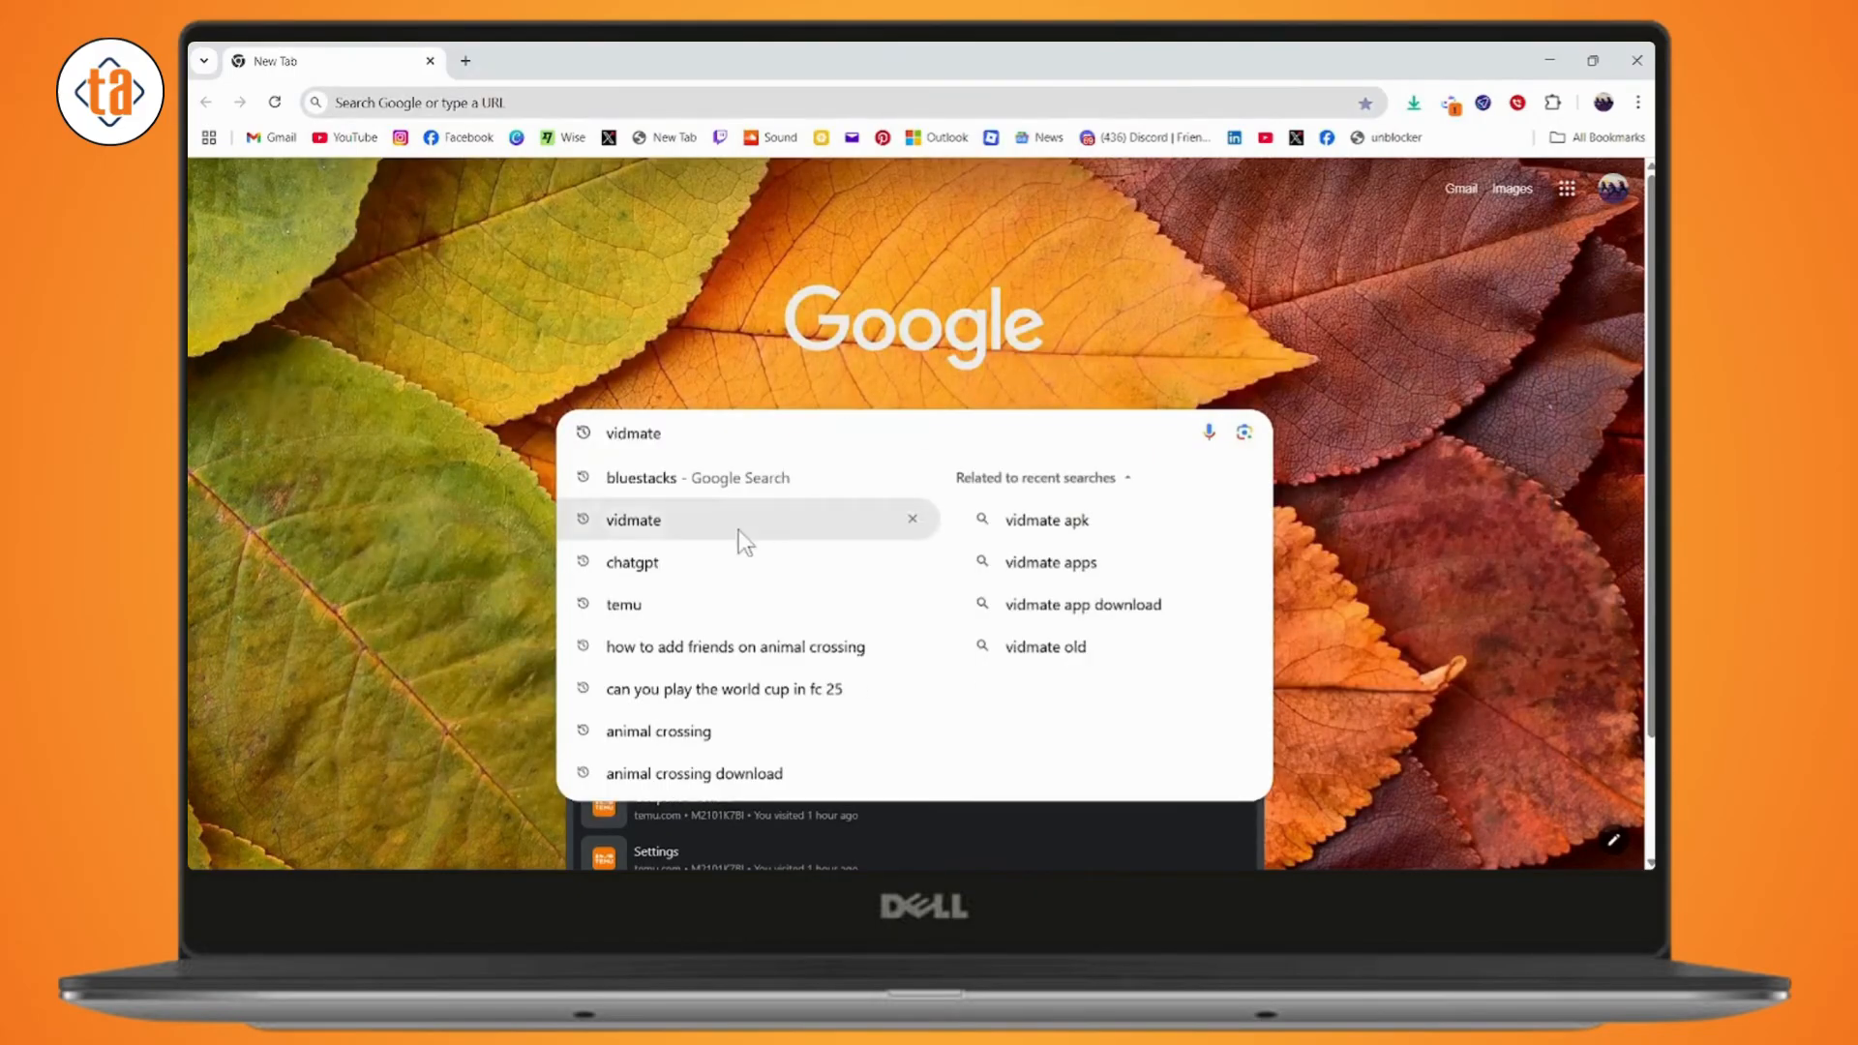
Search Google for 'vidmate' and open the VidMate APP page on vidmateapp.com.
click(633, 519)
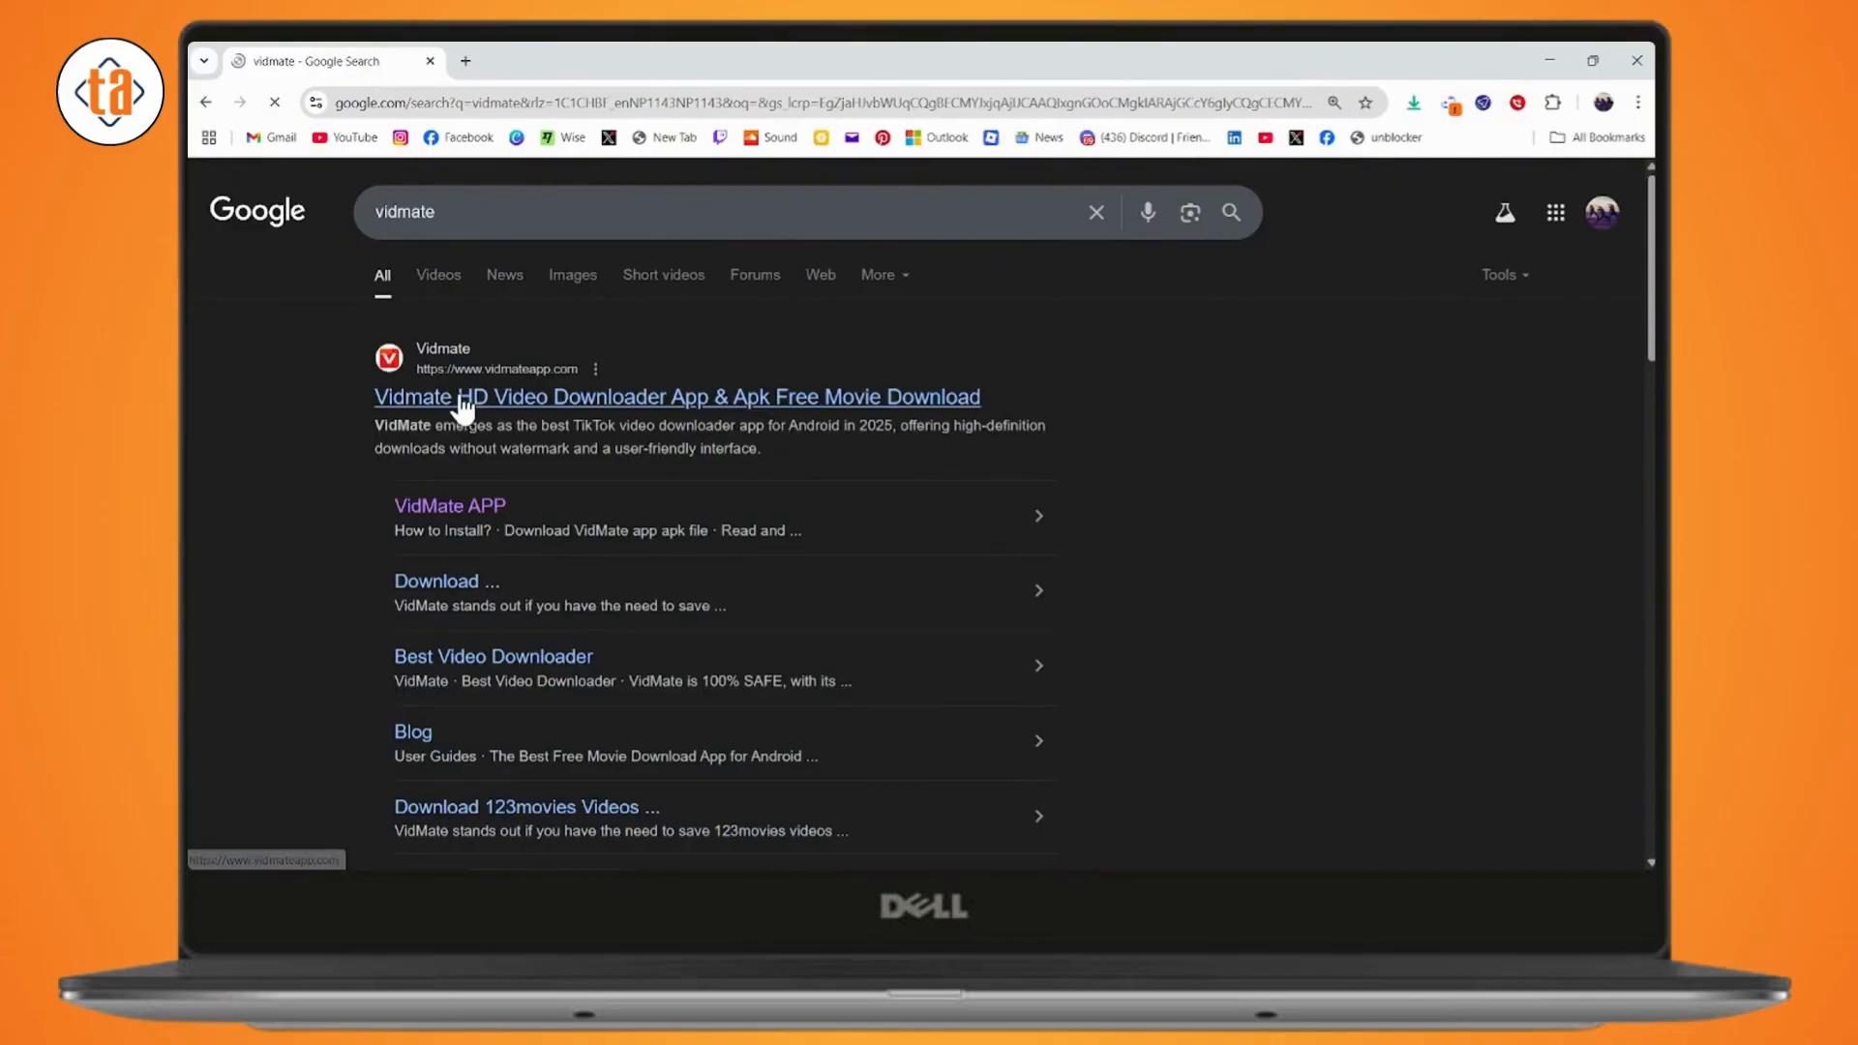
mouse_move(664, 401)
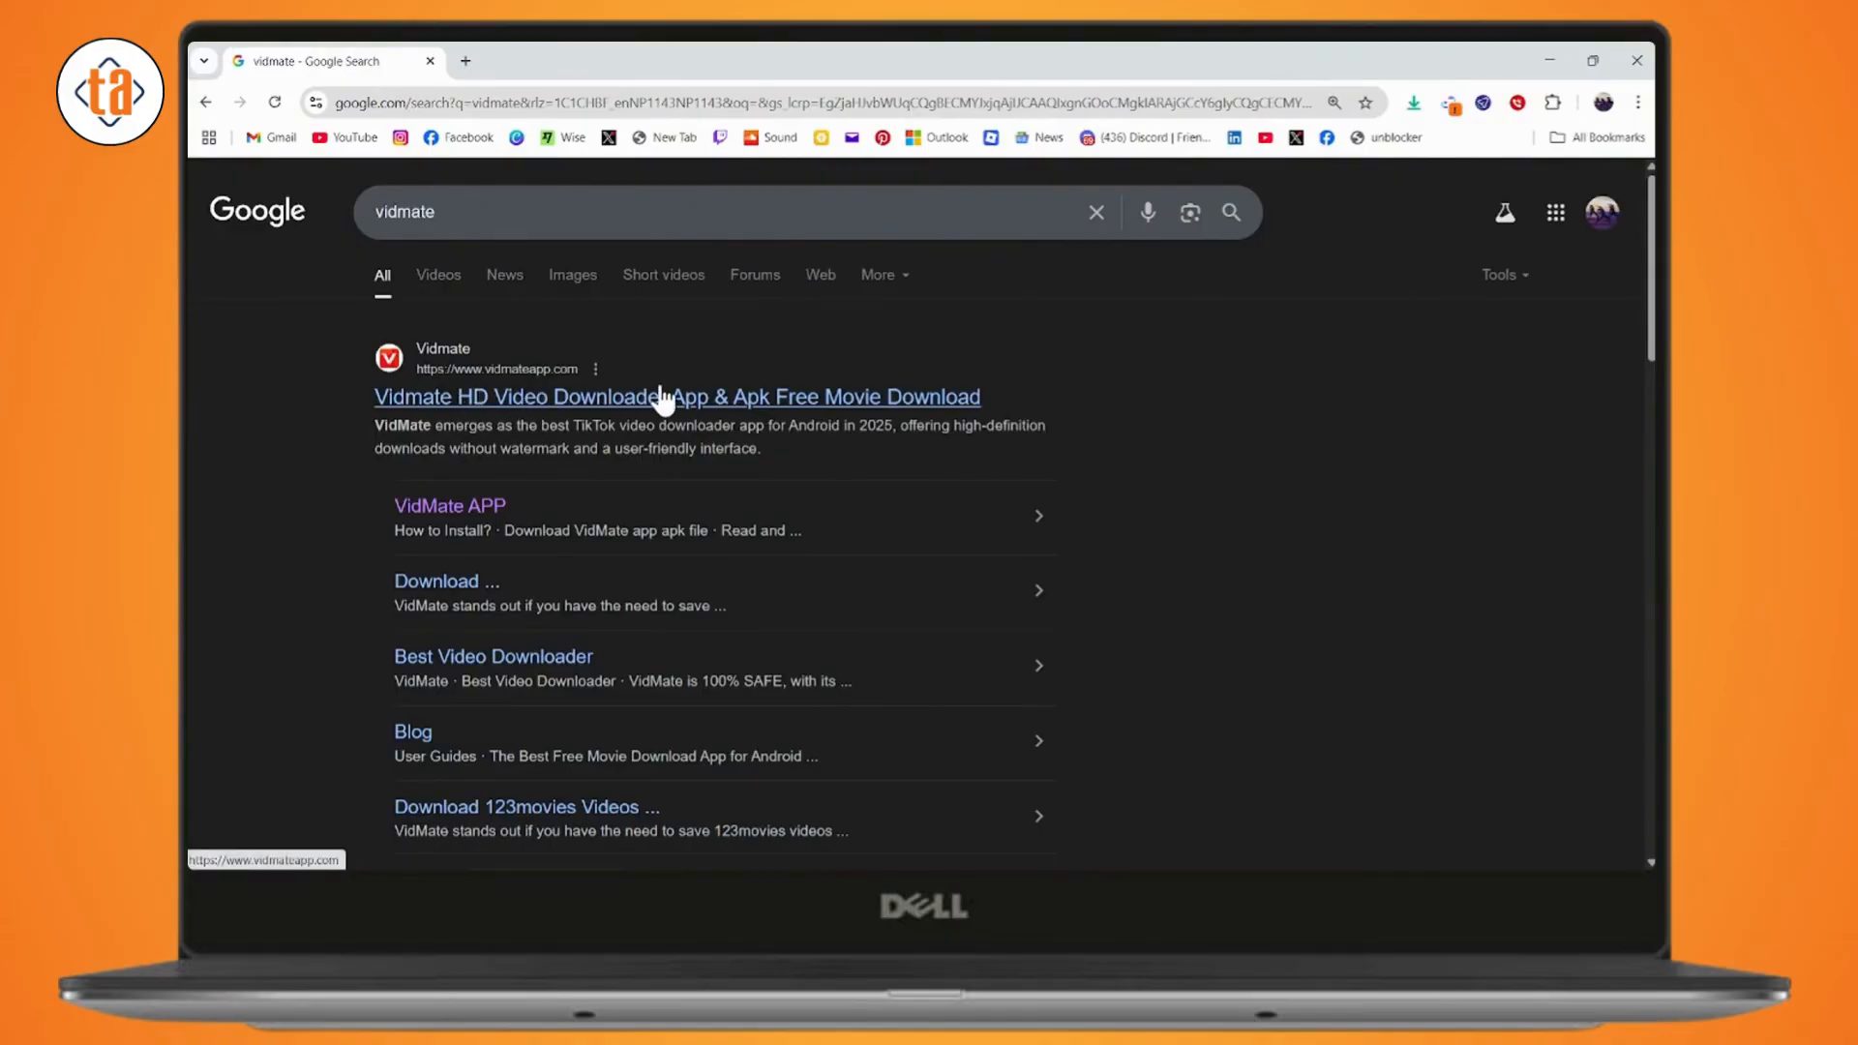
click(677, 396)
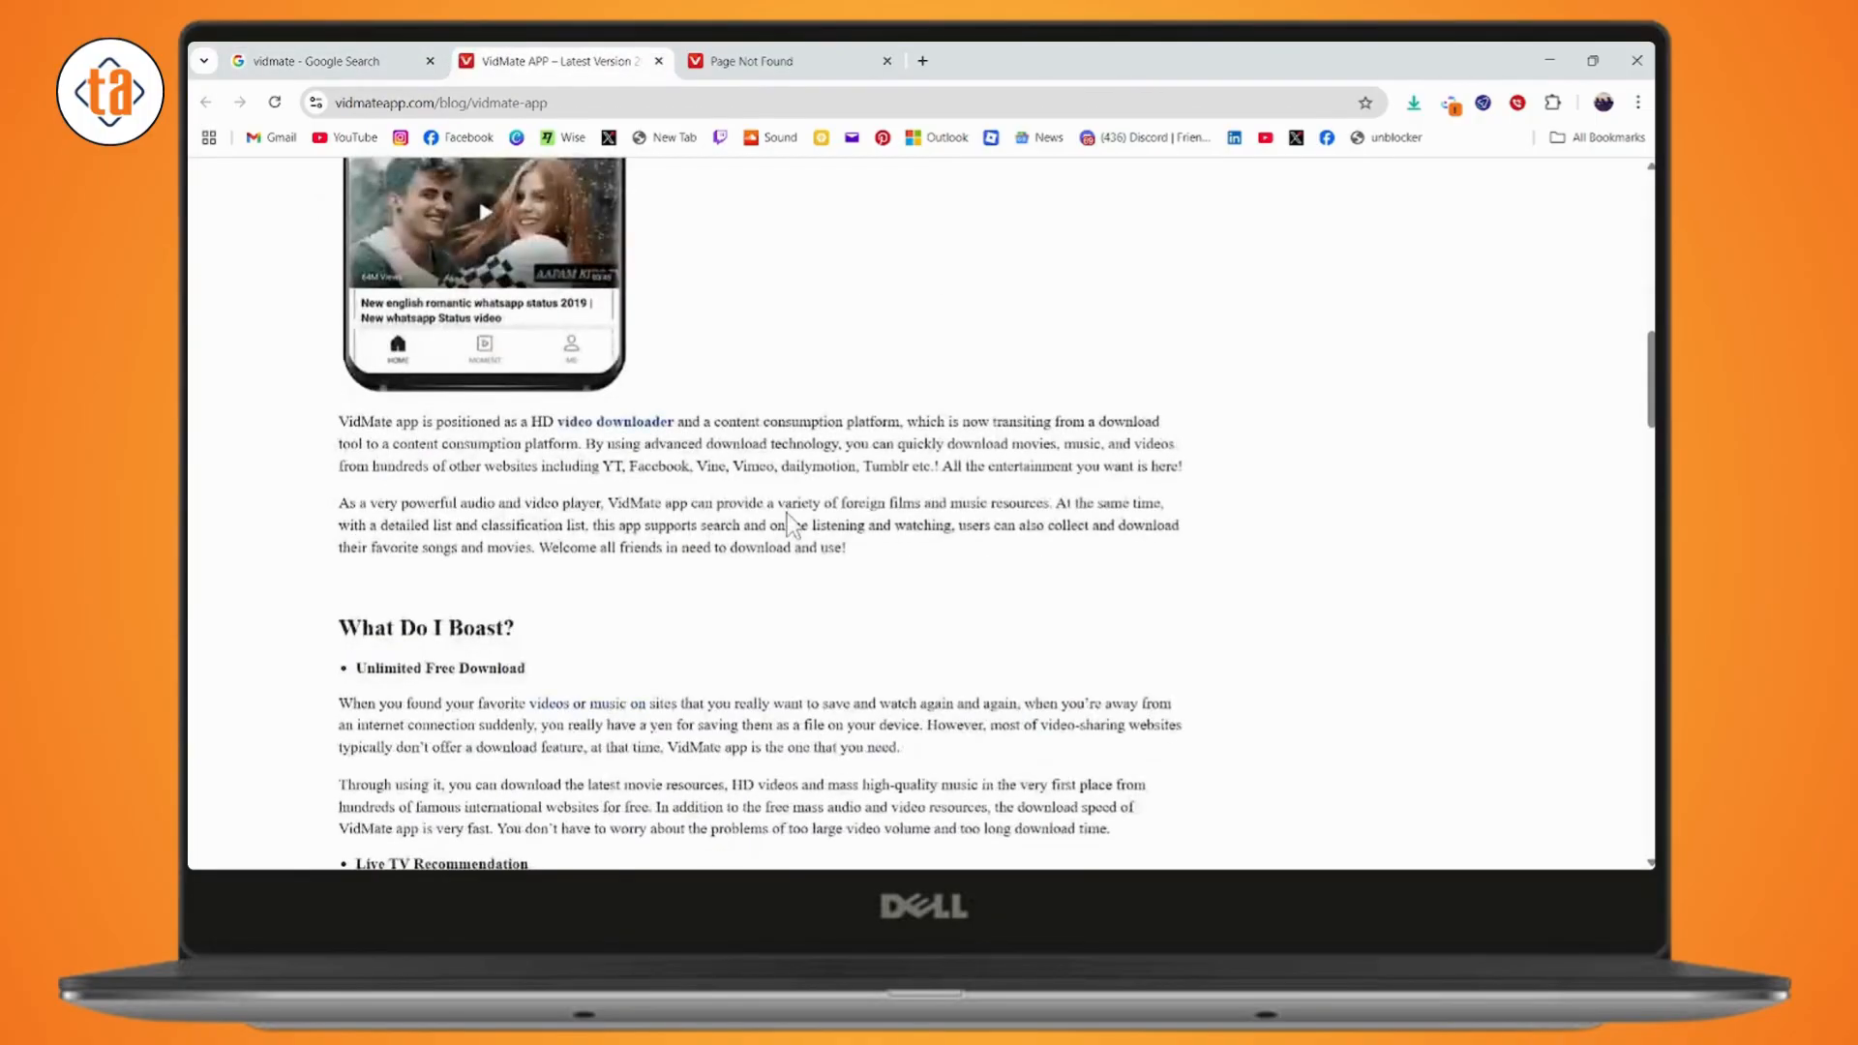
Scroll the VidMate article to its install section, then return to the Google results tab.
scroll(up, 3)
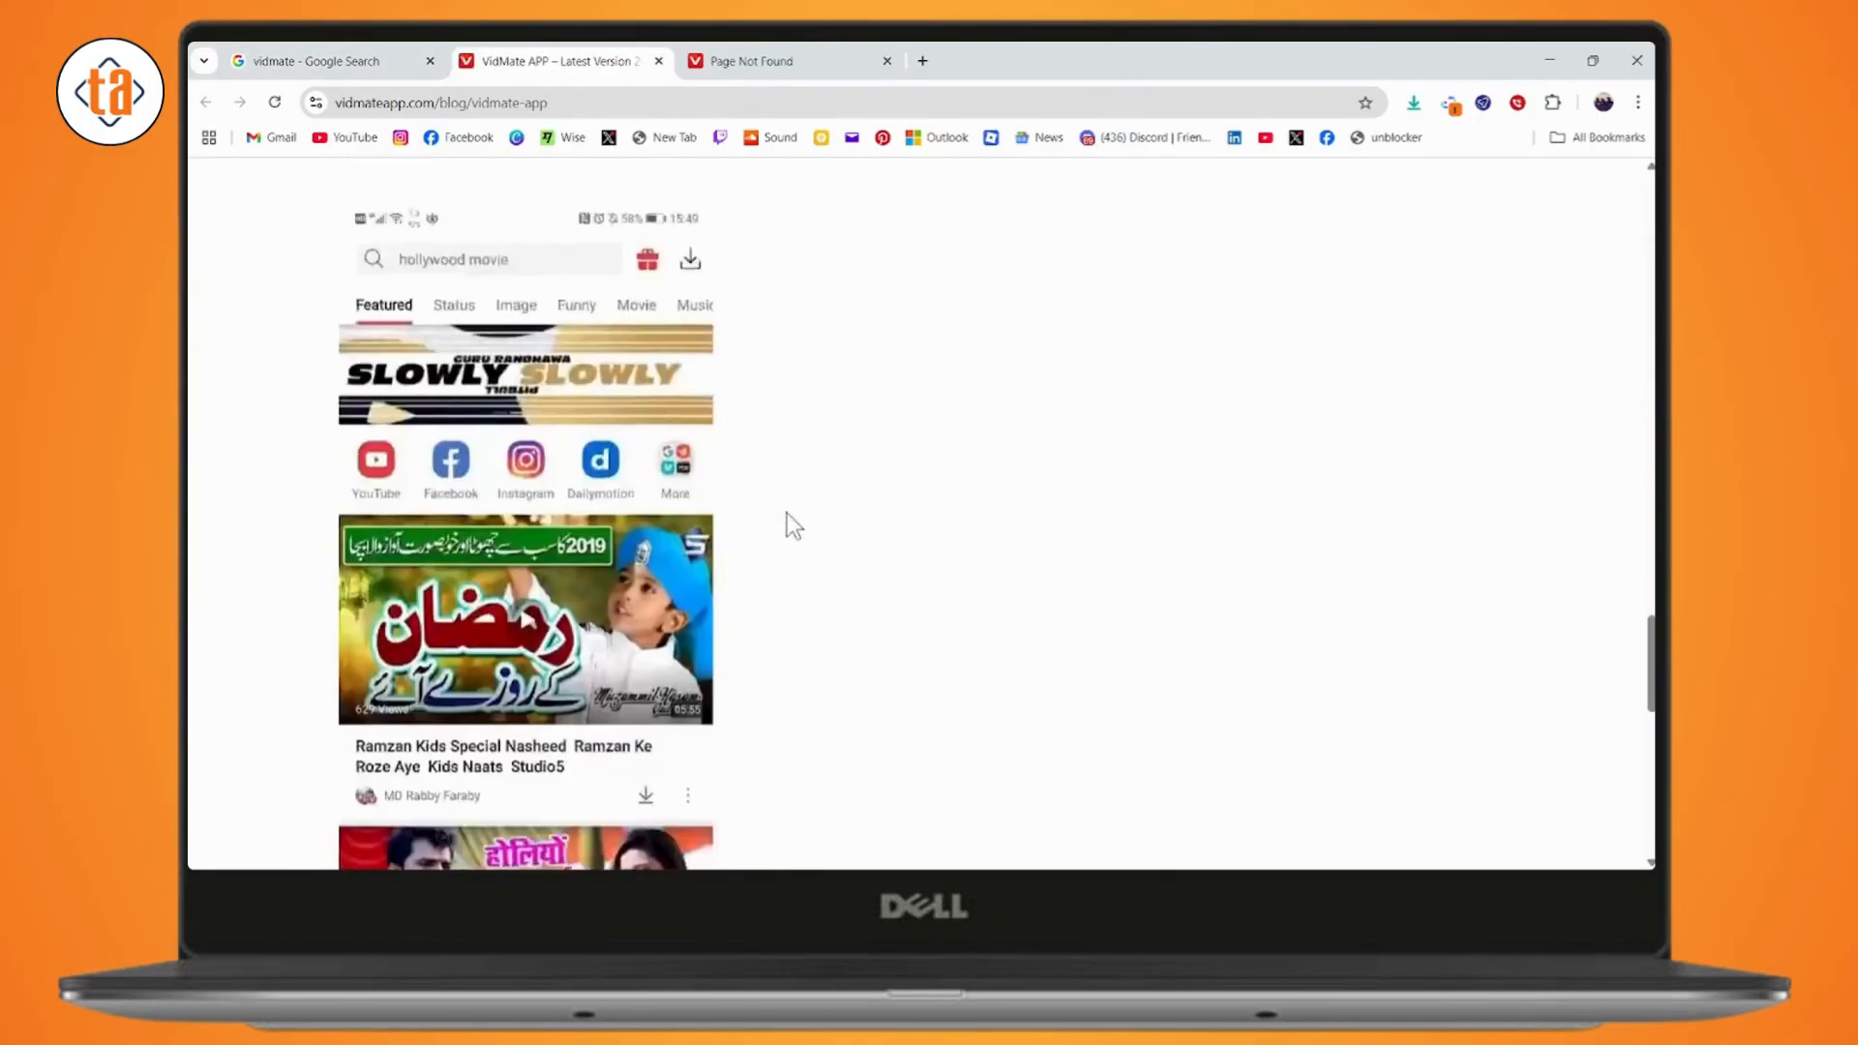
scroll(down, 3)
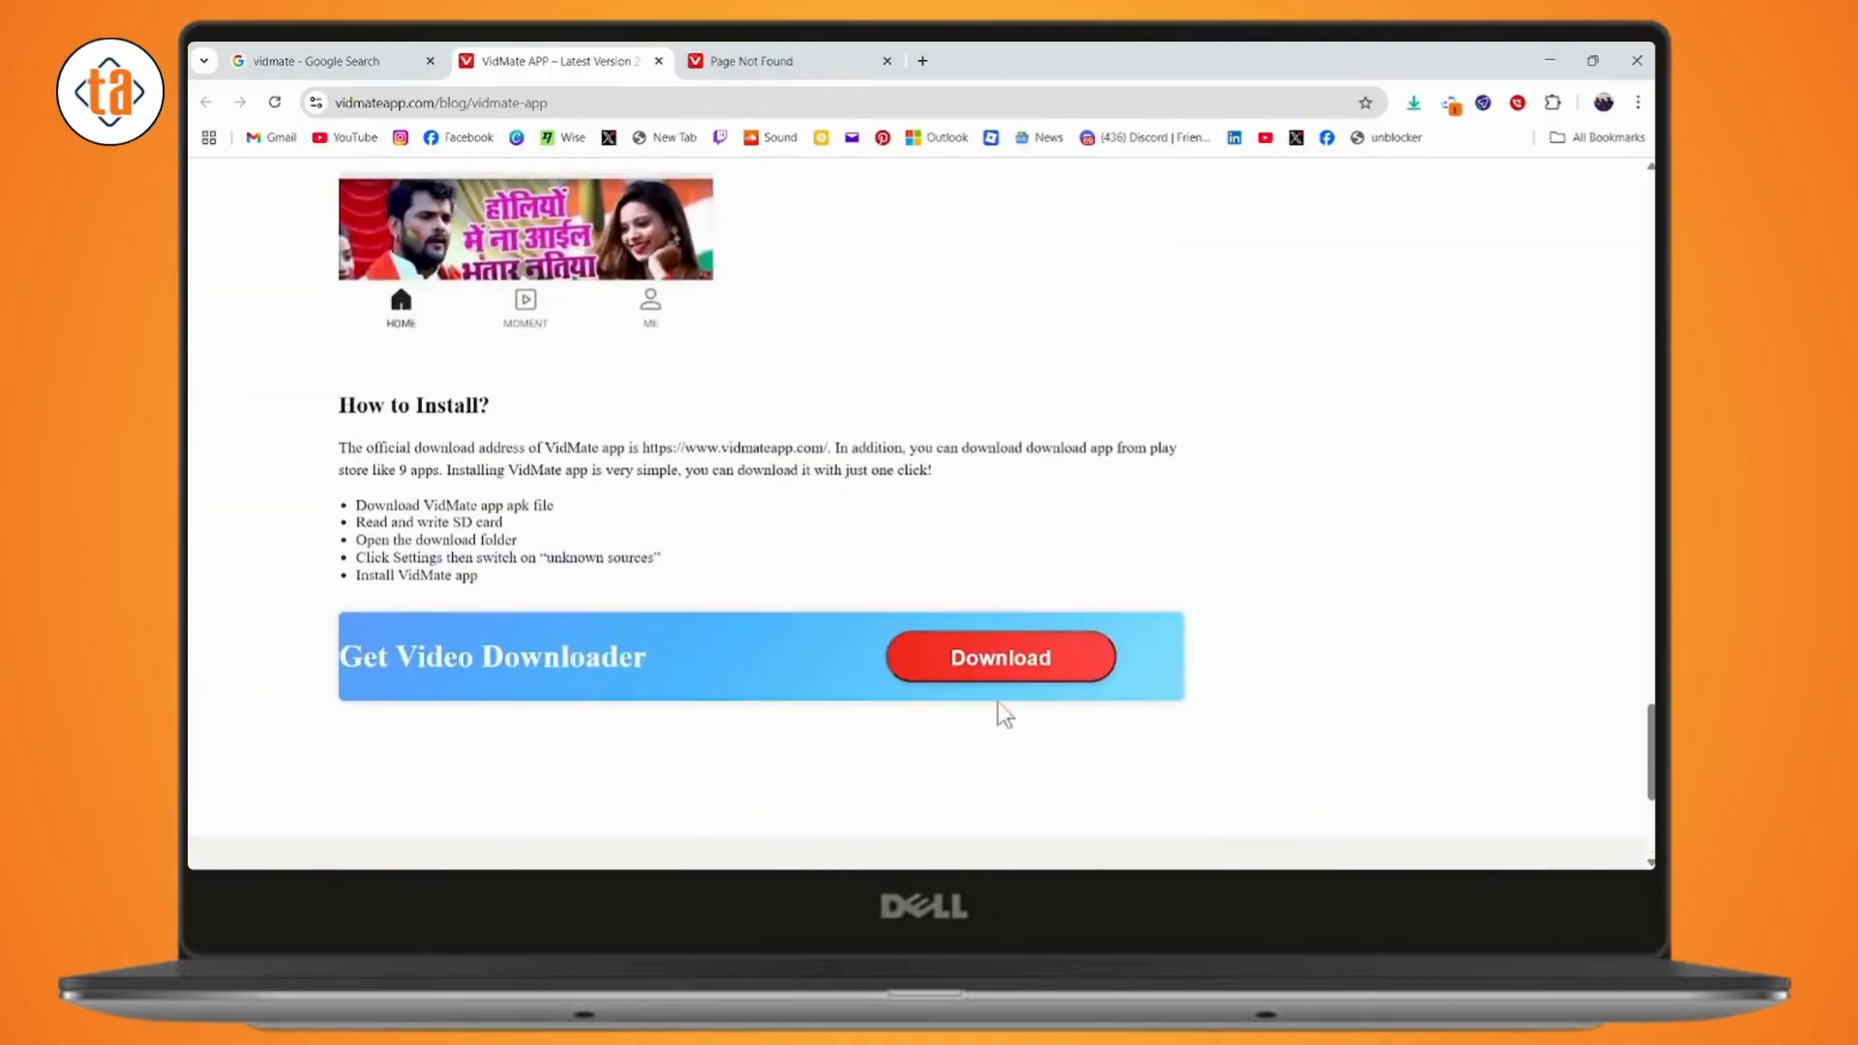
mouse_move(1101, 654)
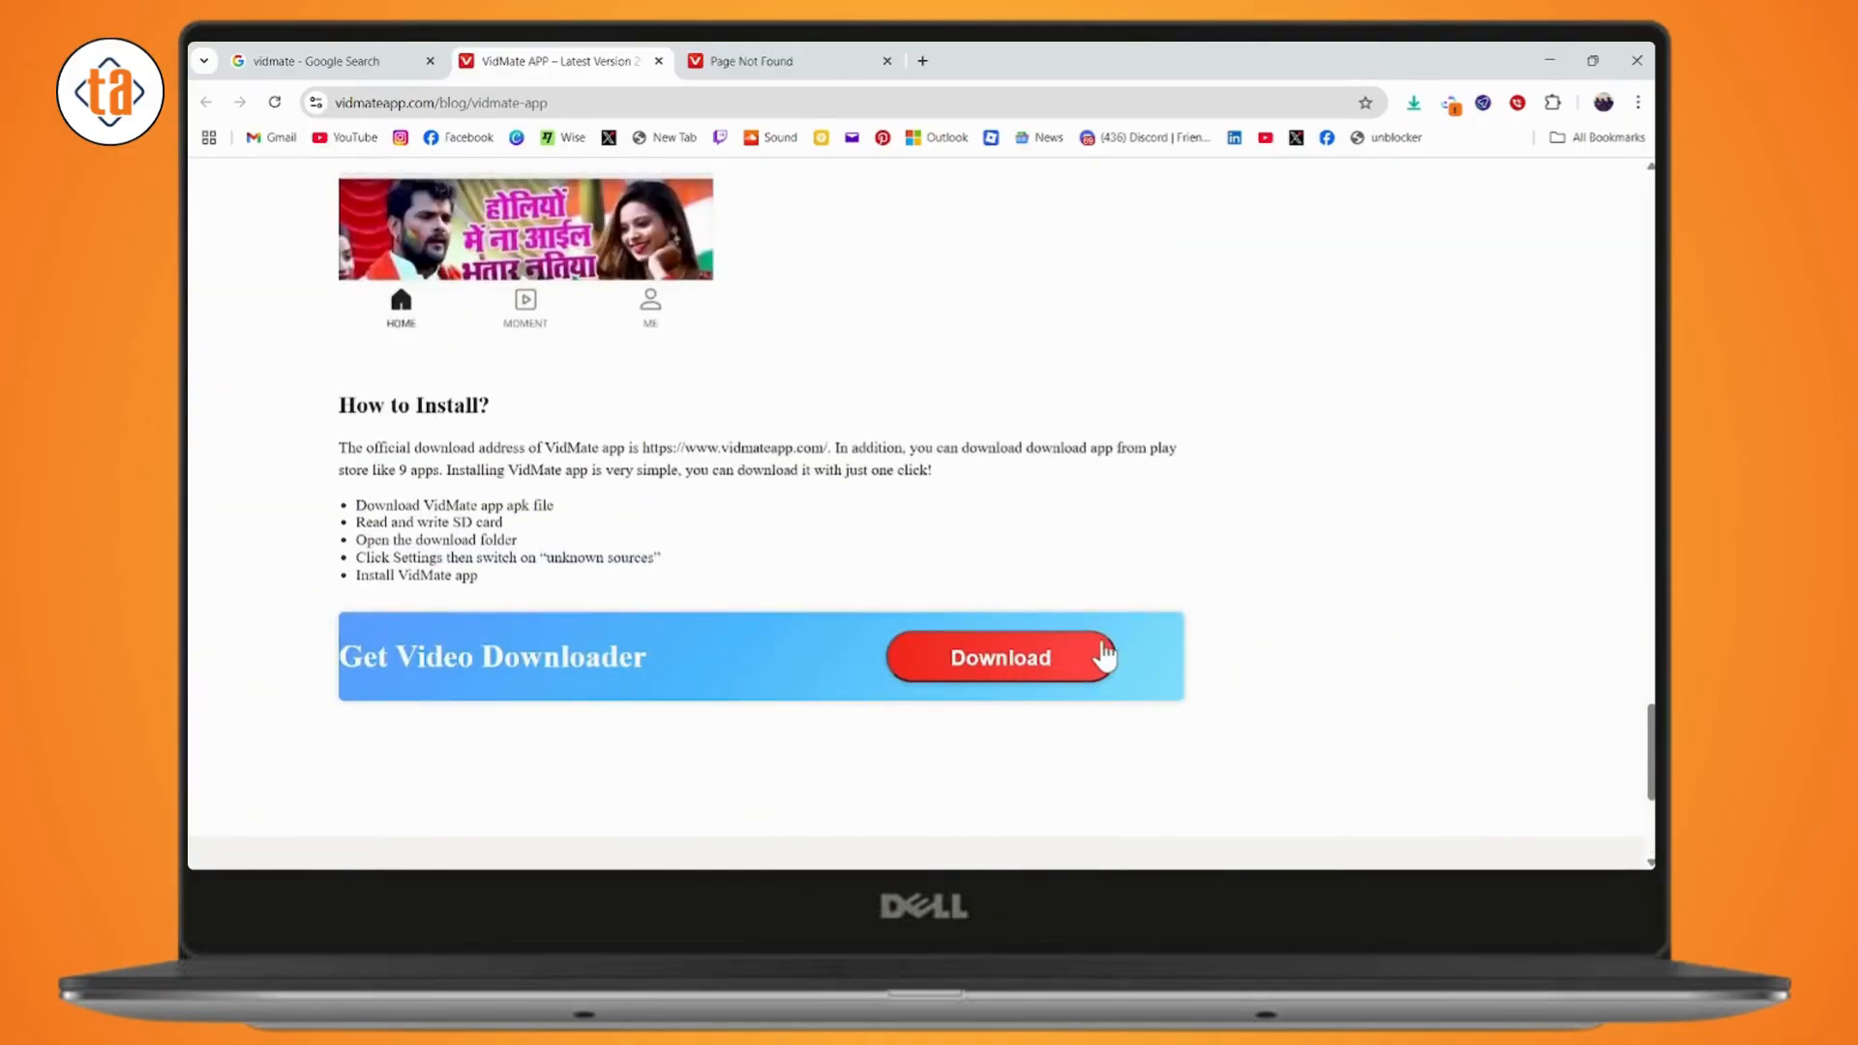
mouse_move(1047, 653)
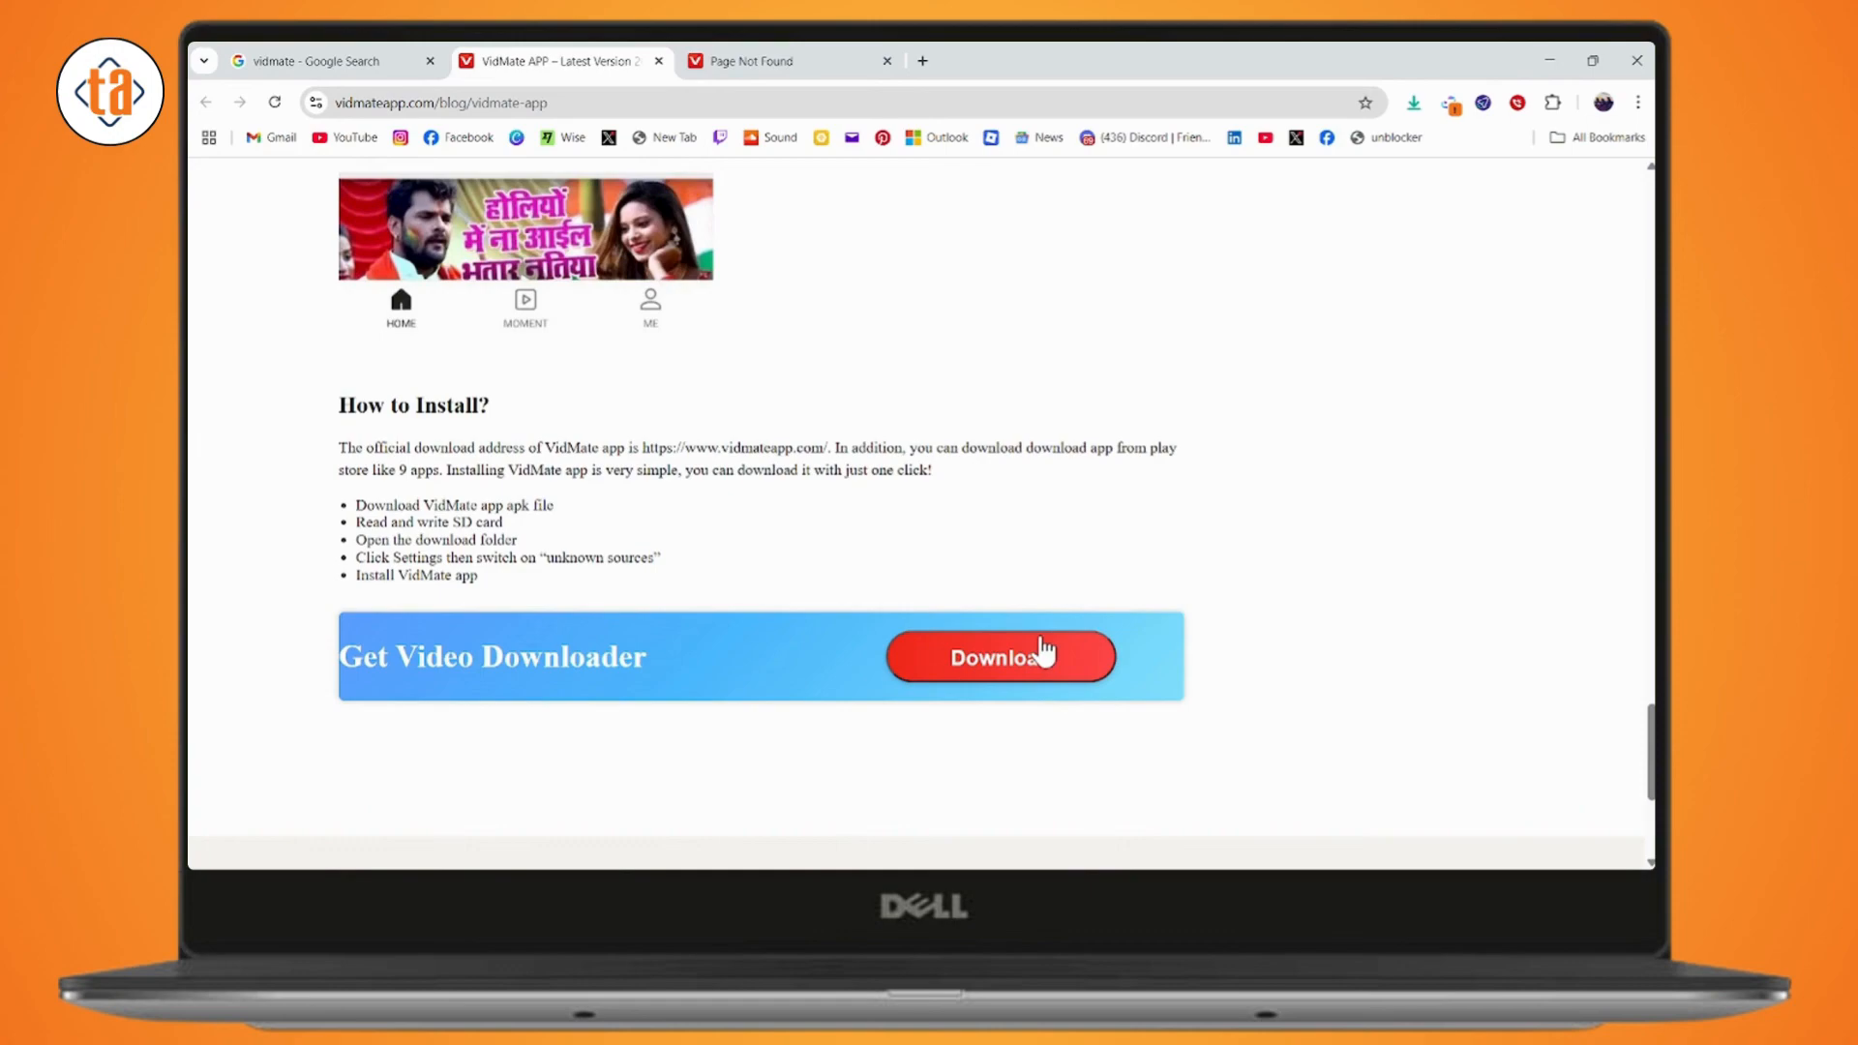
mouse_move(637, 78)
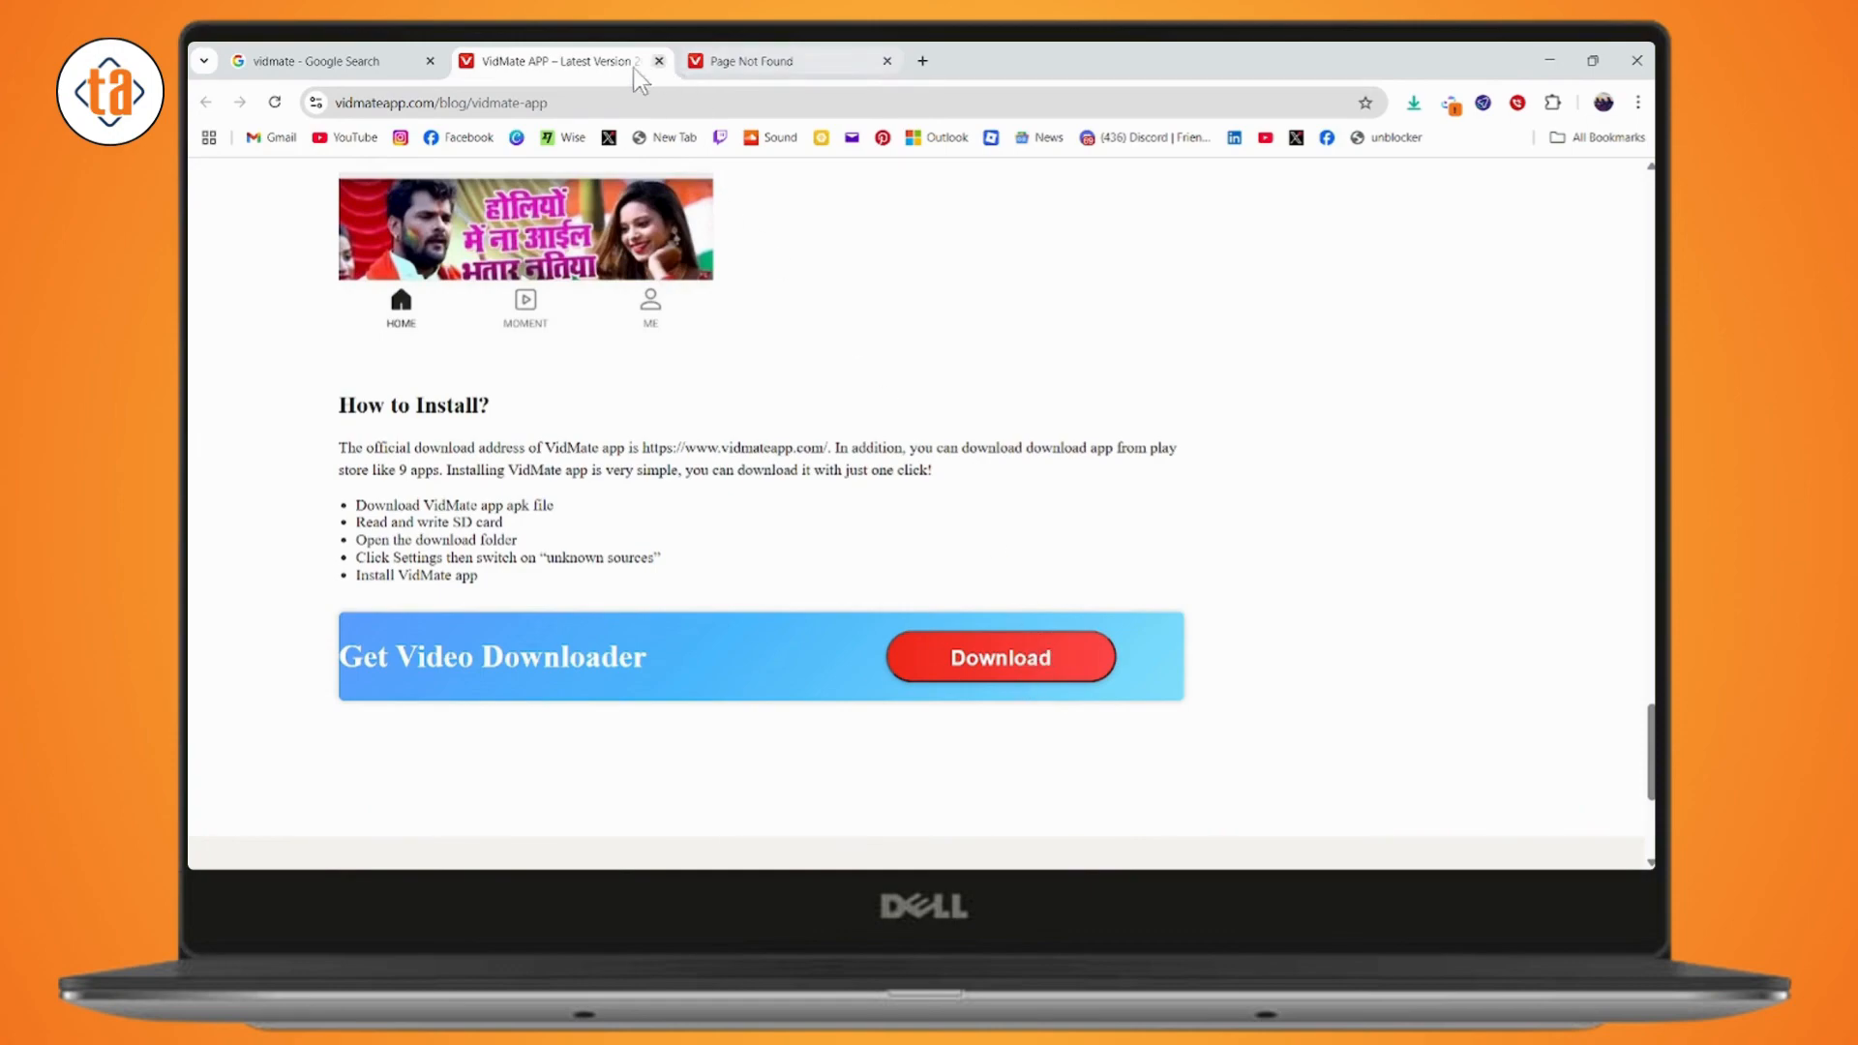
click(325, 60)
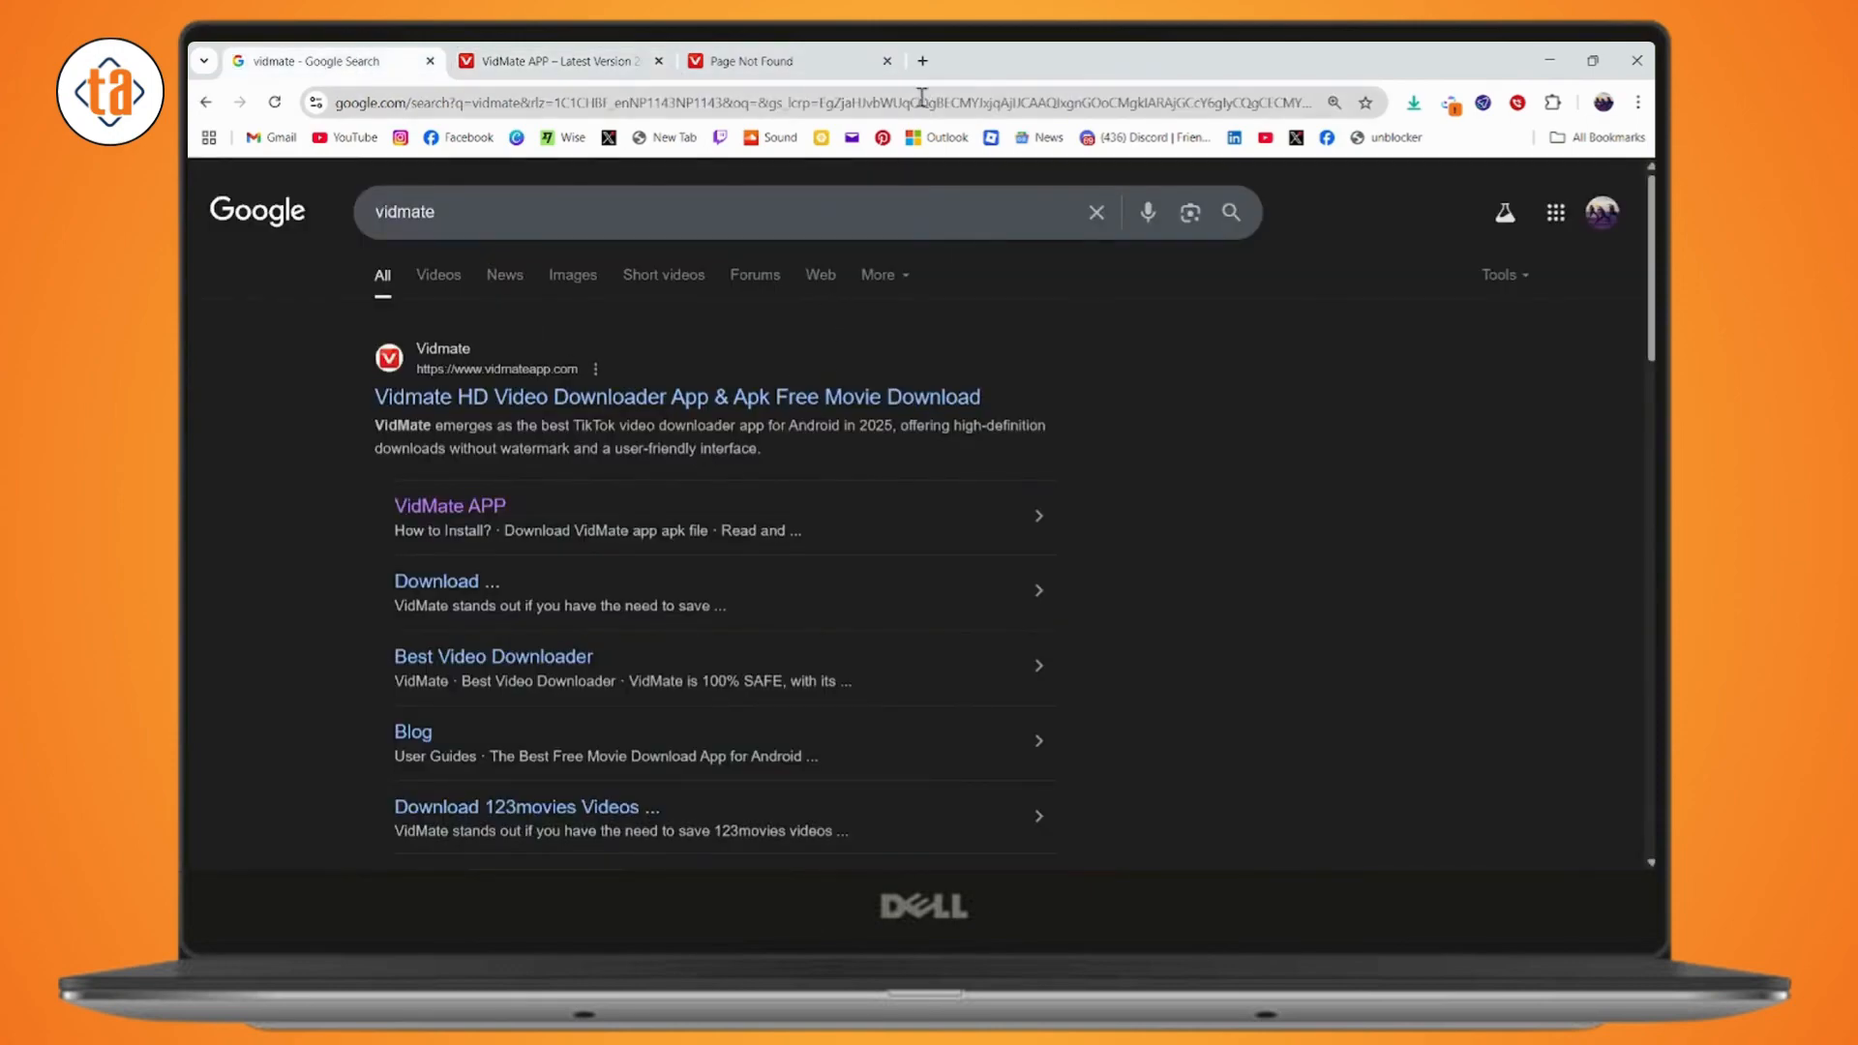